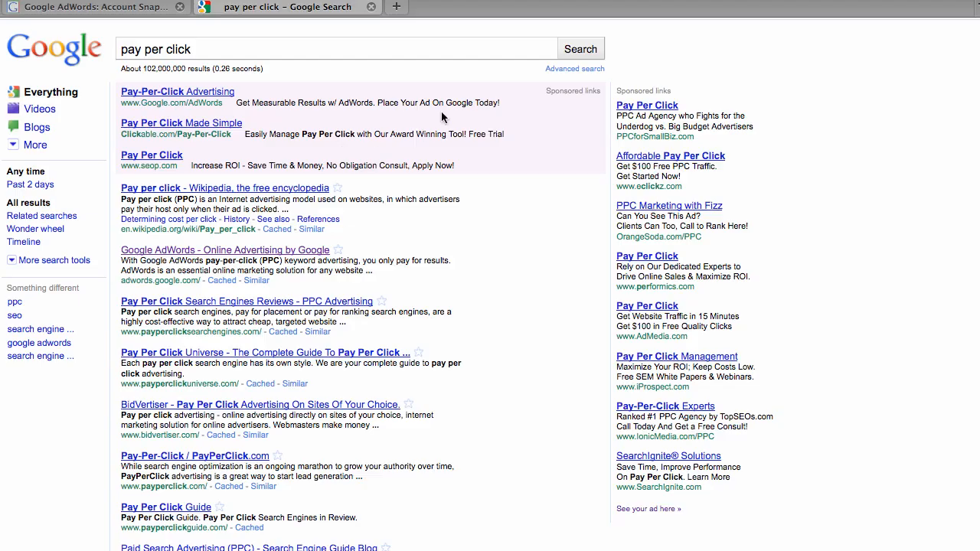
mouse_move(732, 171)
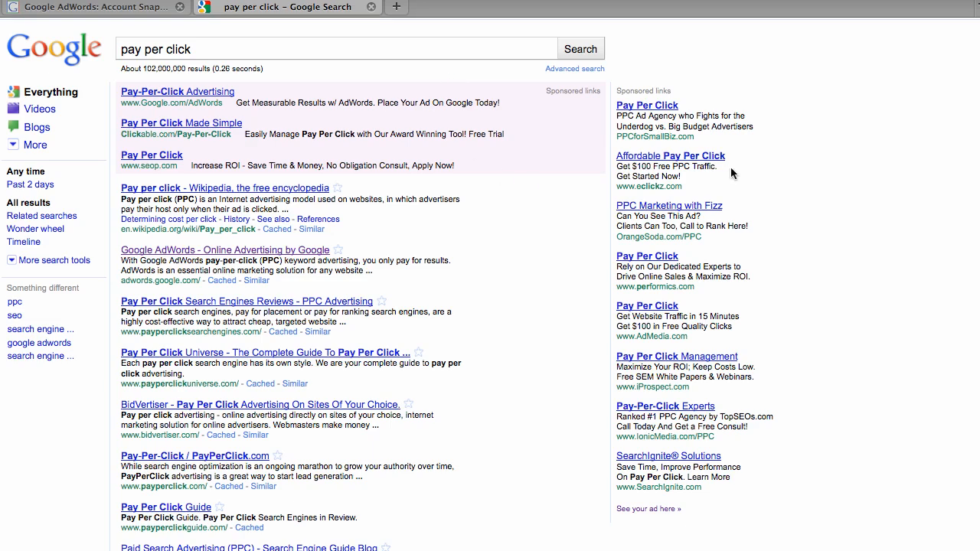
mouse_move(649, 279)
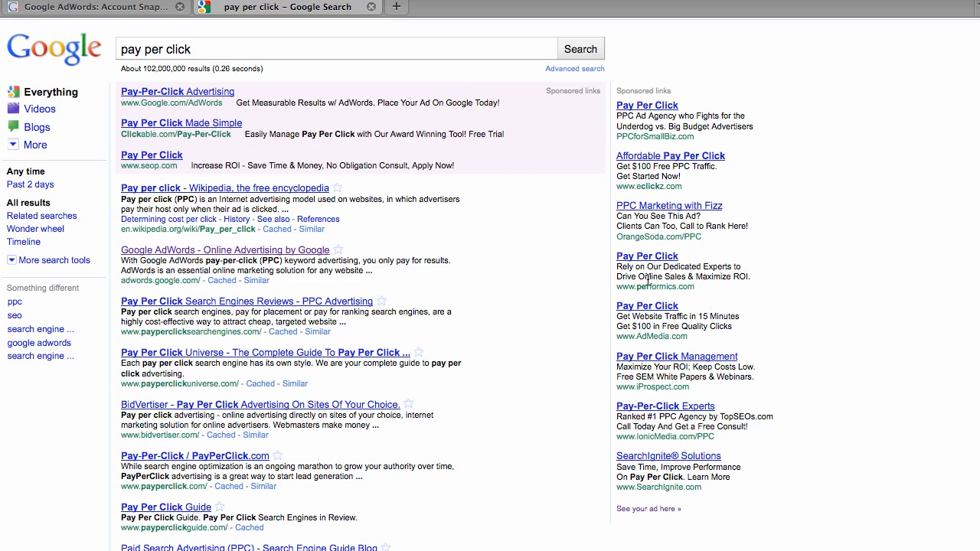
mouse_move(780, 216)
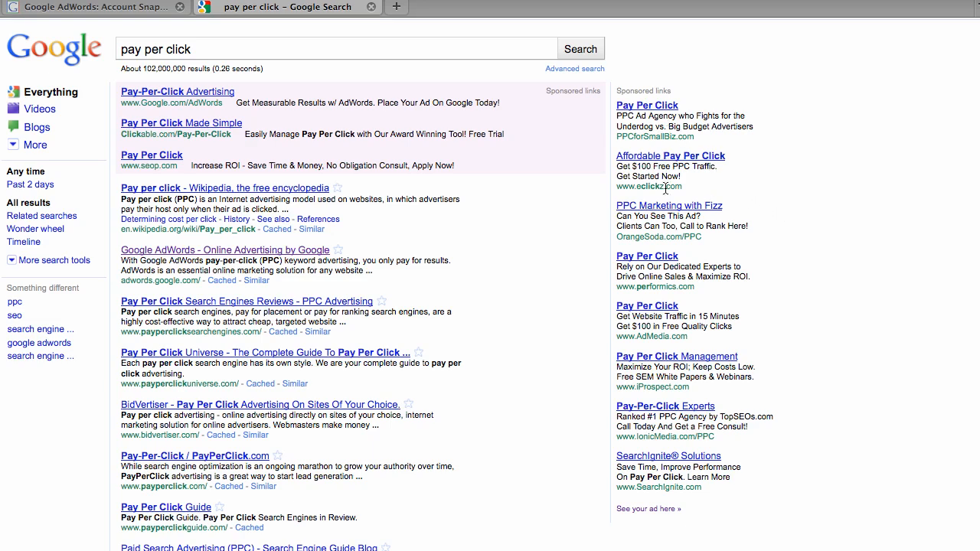
mouse_move(781, 310)
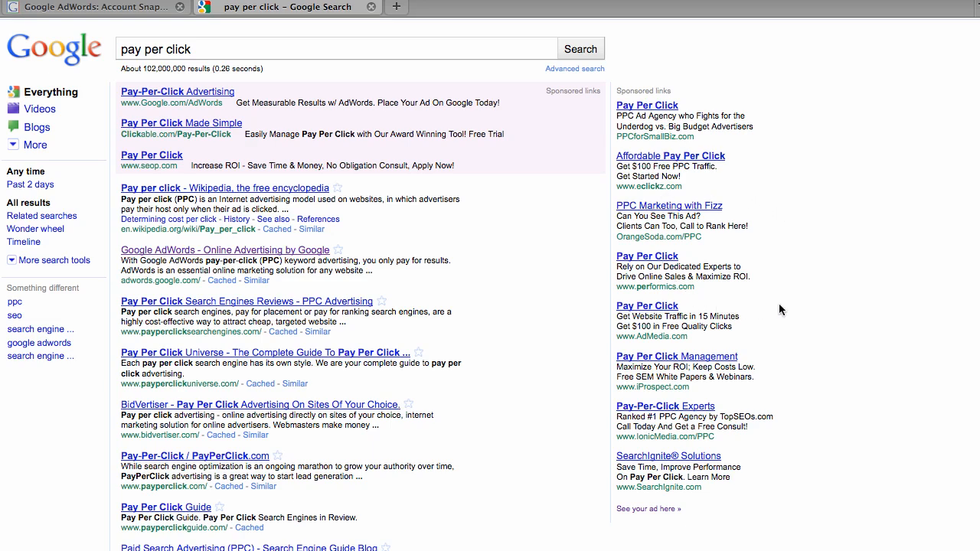
mouse_move(758, 263)
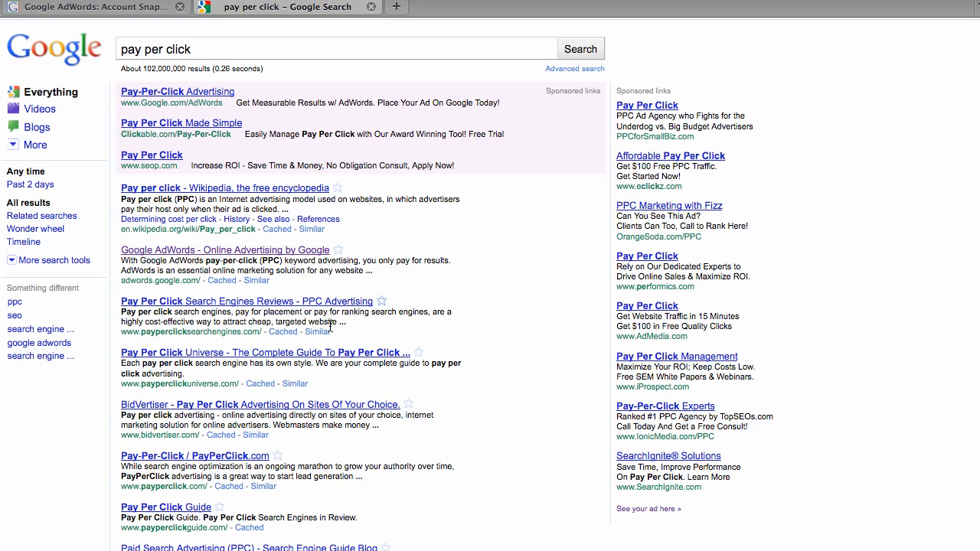
mouse_move(589, 330)
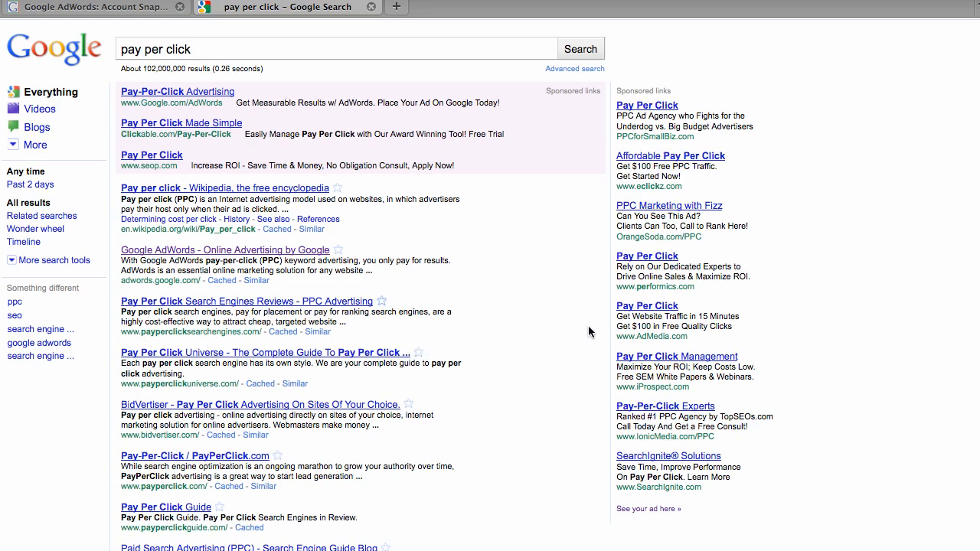
mouse_move(668, 165)
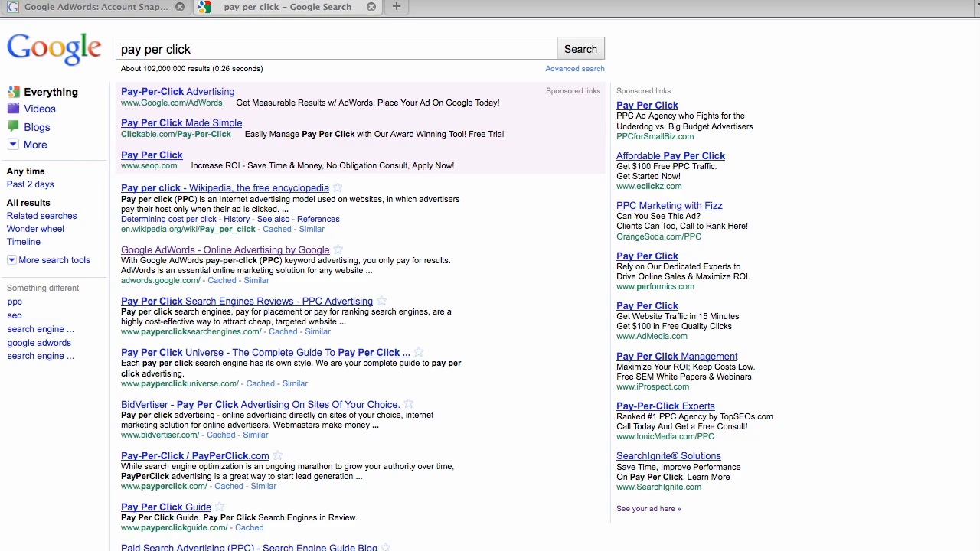
Show the AdWords diagram of a campaign split into ad groups, ads, keywords and landing pages
left_click(92, 6)
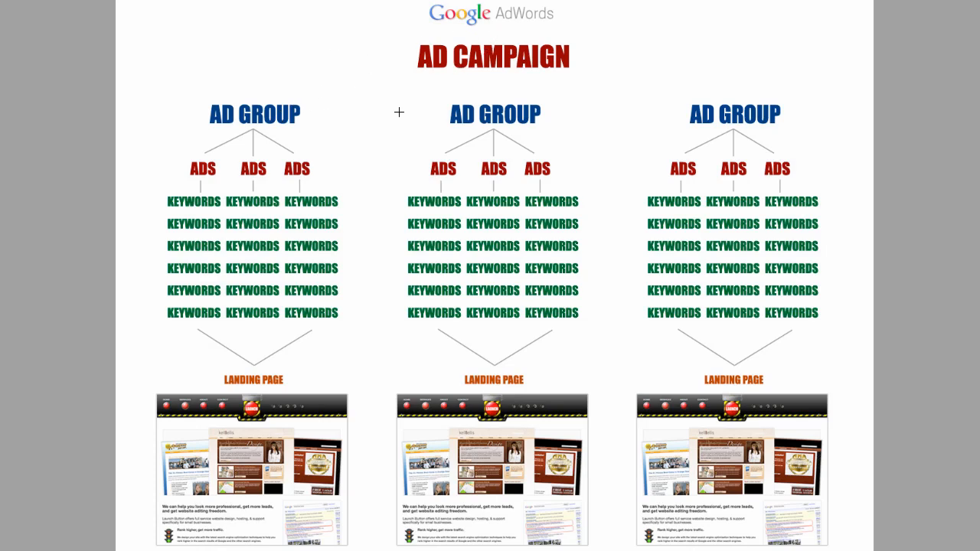
mouse_move(196, 234)
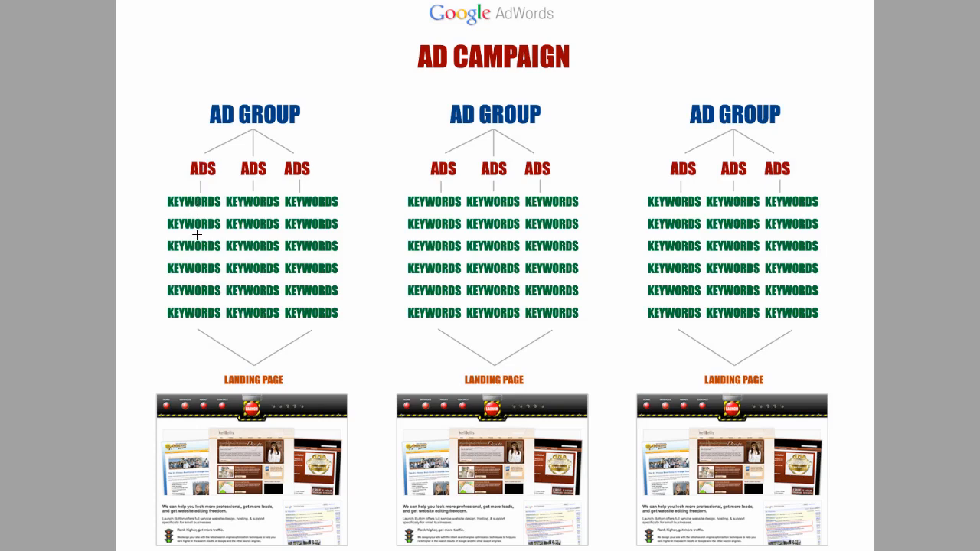
mouse_move(450, 184)
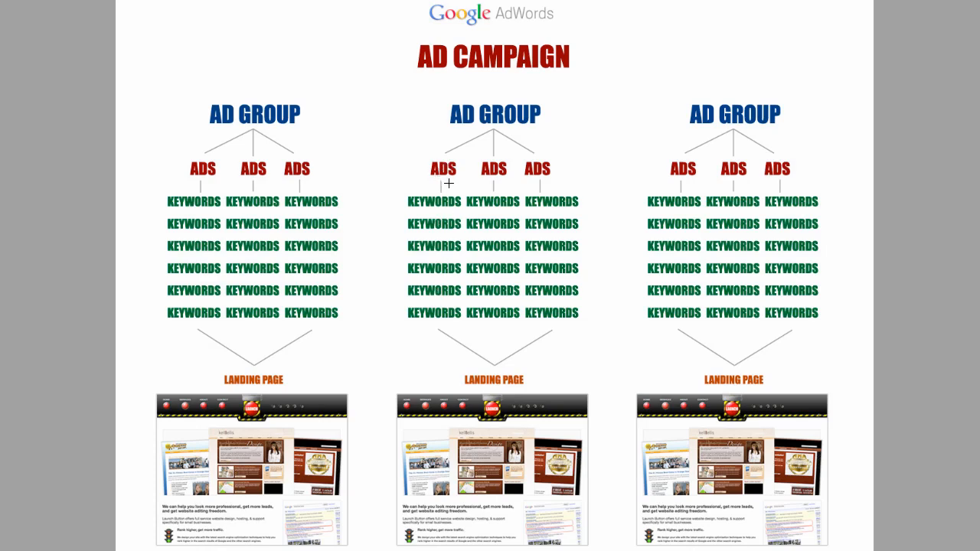
left_click(283, 6)
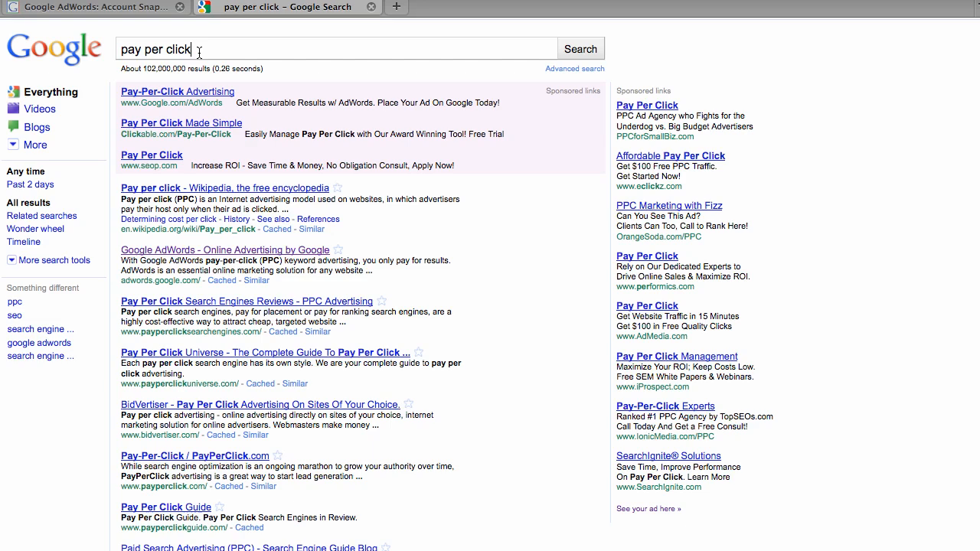
Search Google for adwords instead of pay per click
type("adwords")
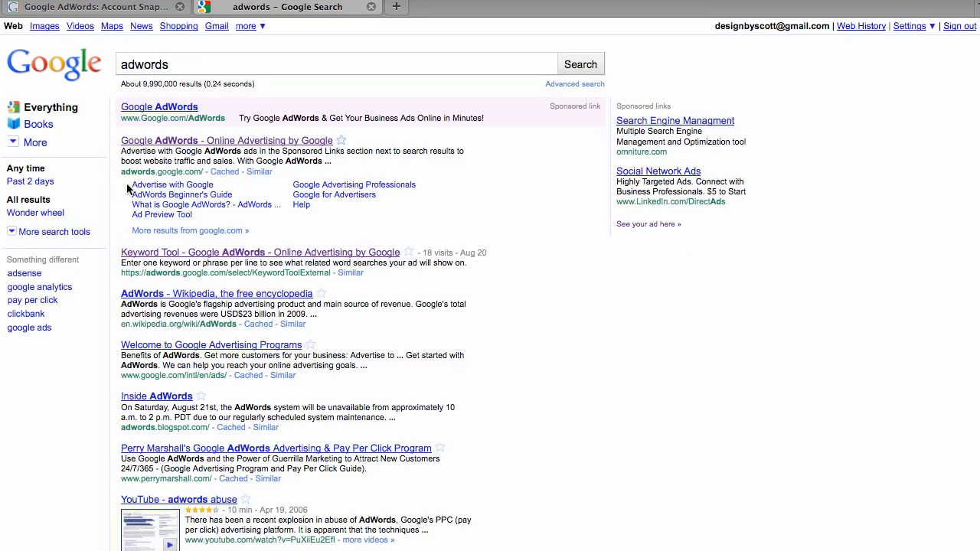
mouse_move(162, 173)
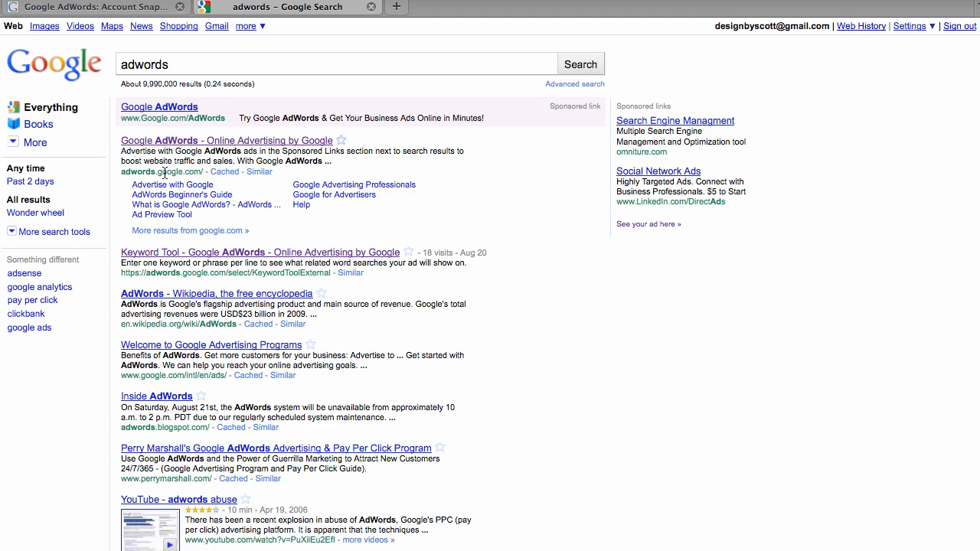
mouse_move(153, 15)
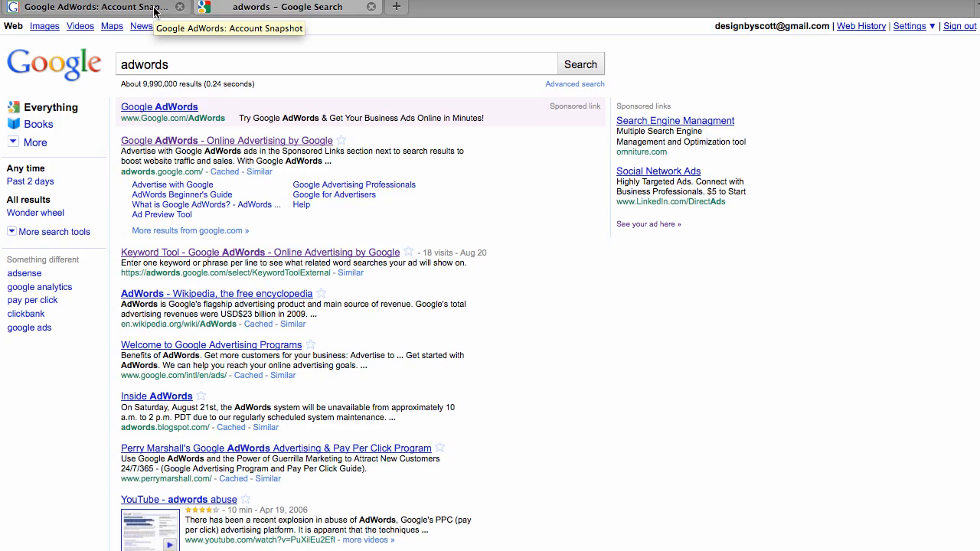
Create a keyword-targeted online campaign and name it Test Campaign 3
left_click(91, 6)
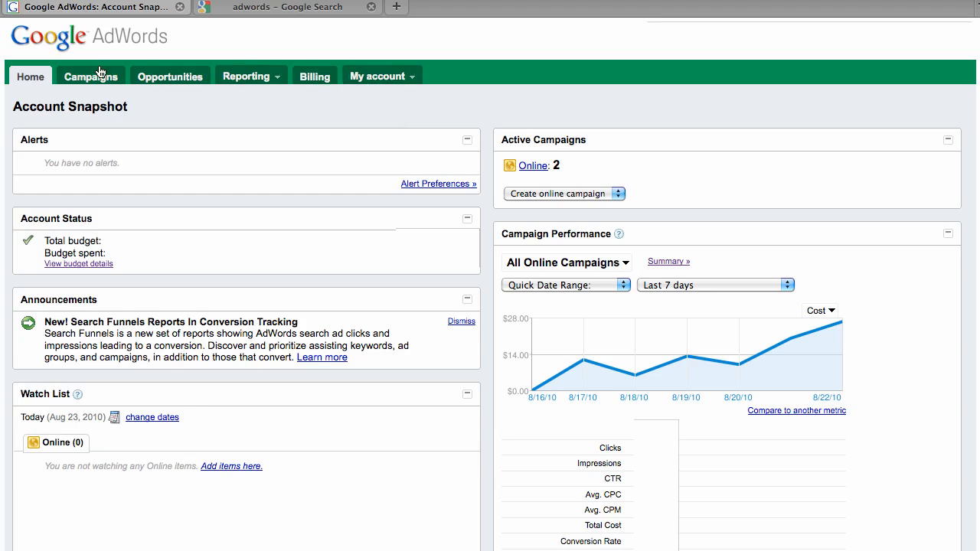
mouse_move(272, 90)
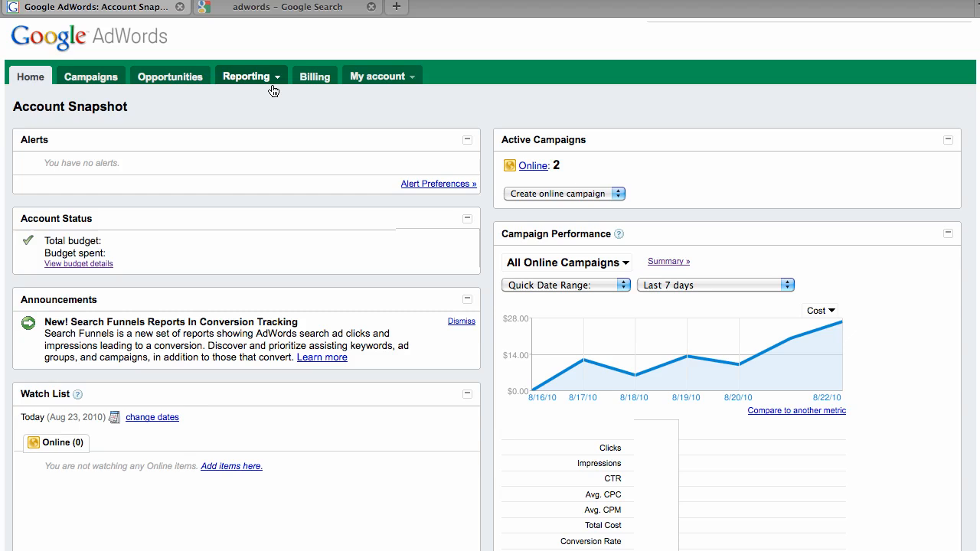
mouse_move(555, 164)
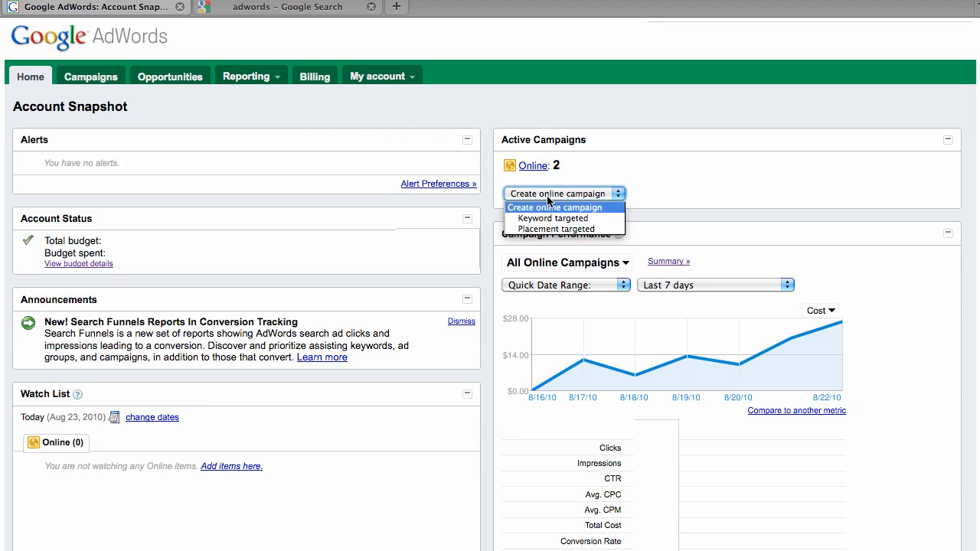
mouse_move(553, 218)
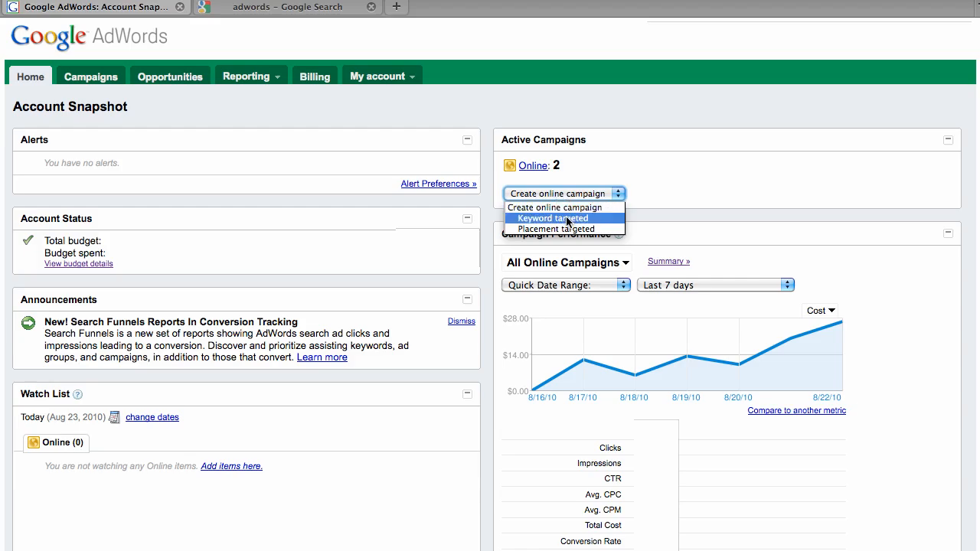
left_click(552, 218)
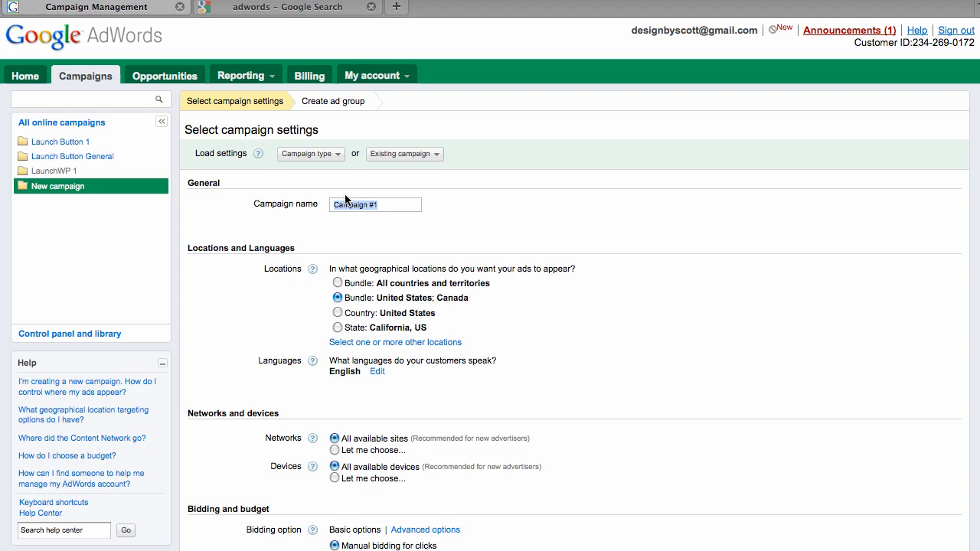
type("Test")
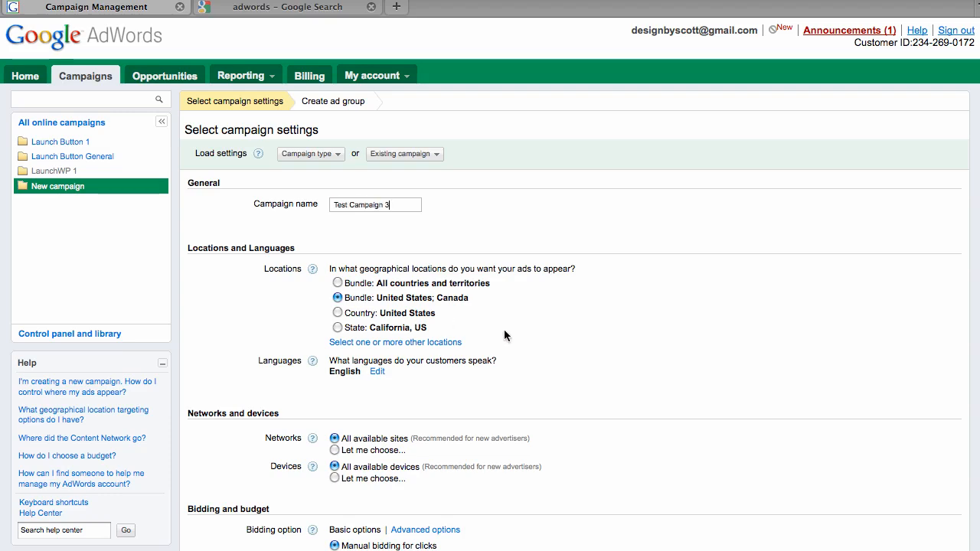
scroll("down", 3)
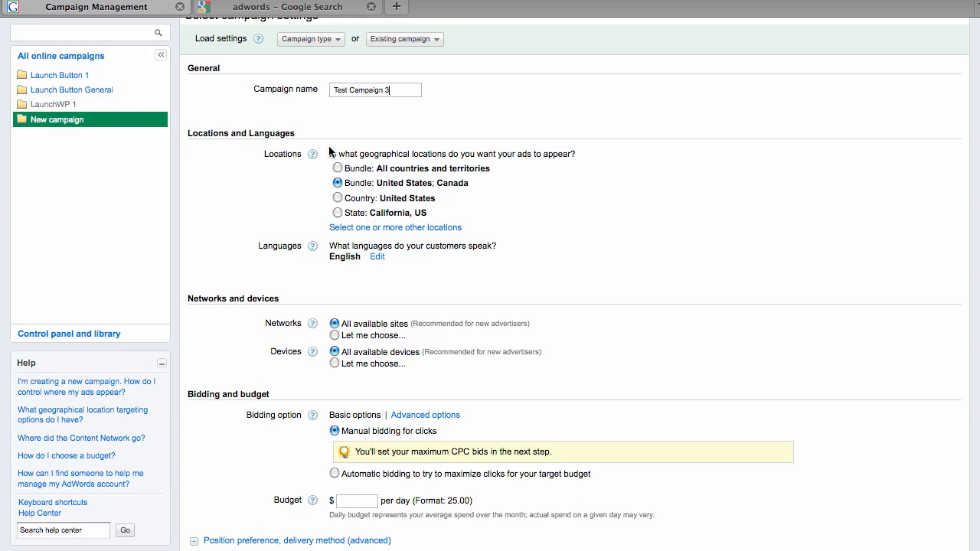
mouse_move(460, 183)
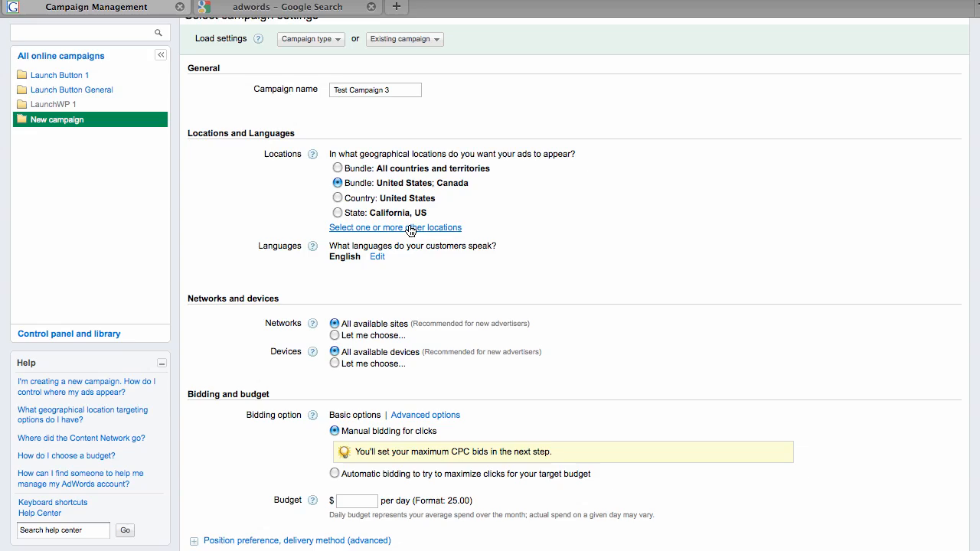
Set a custom target of ZIP 92610 with a 50 mi radius and preview it on the map
left_click(395, 226)
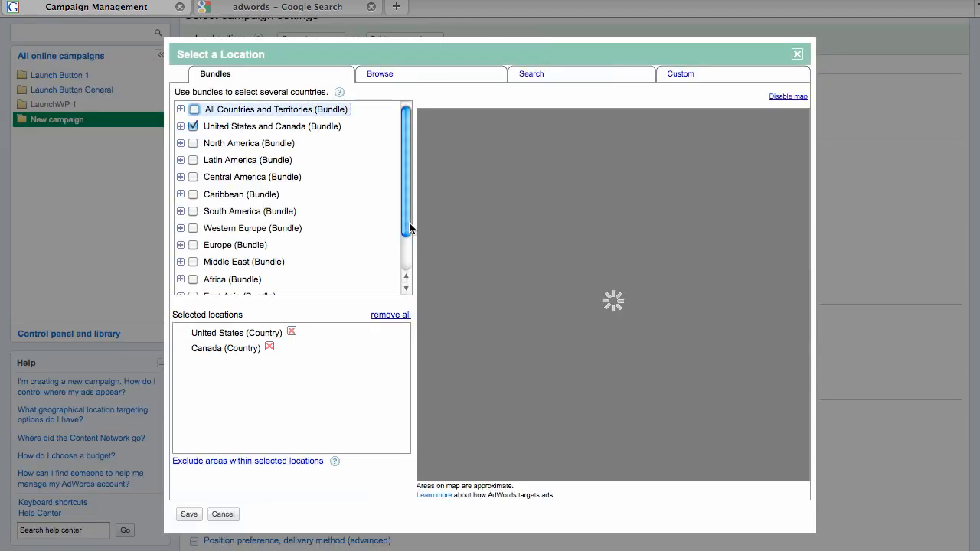
left_click(676, 73)
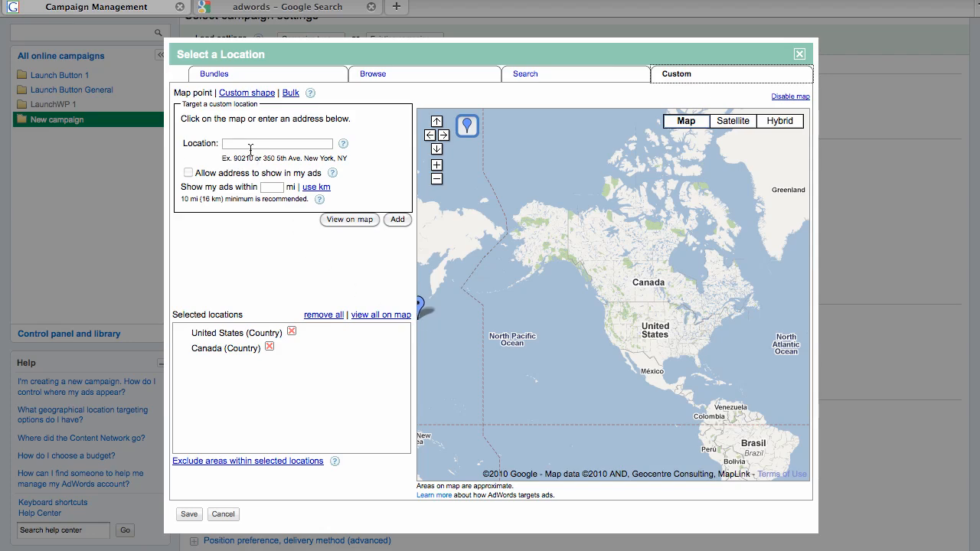
type("92610")
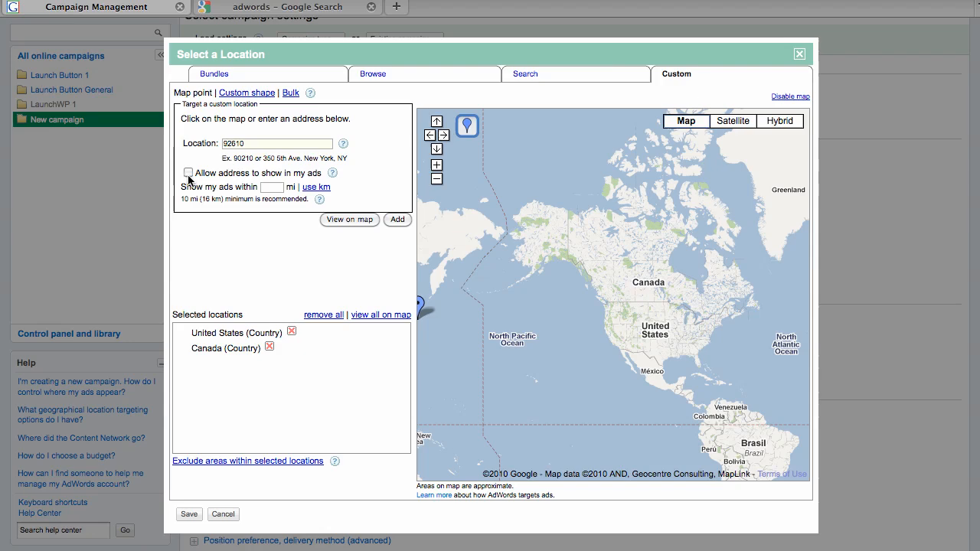
left_click(188, 172)
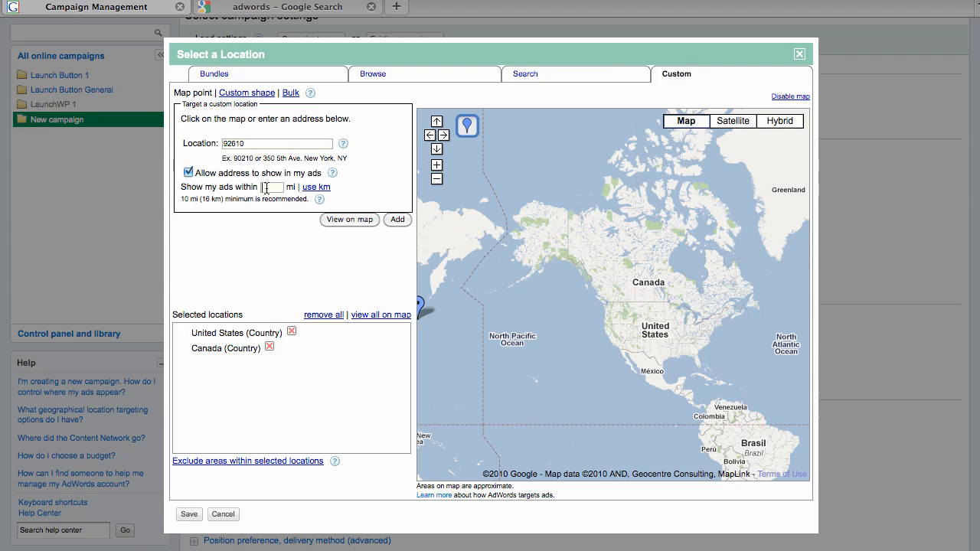
type("50")
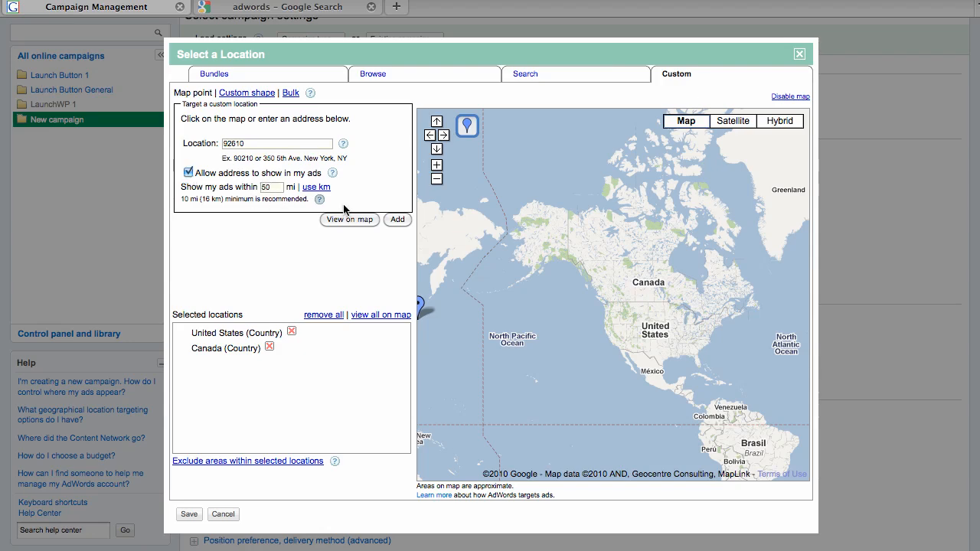
left_click(349, 221)
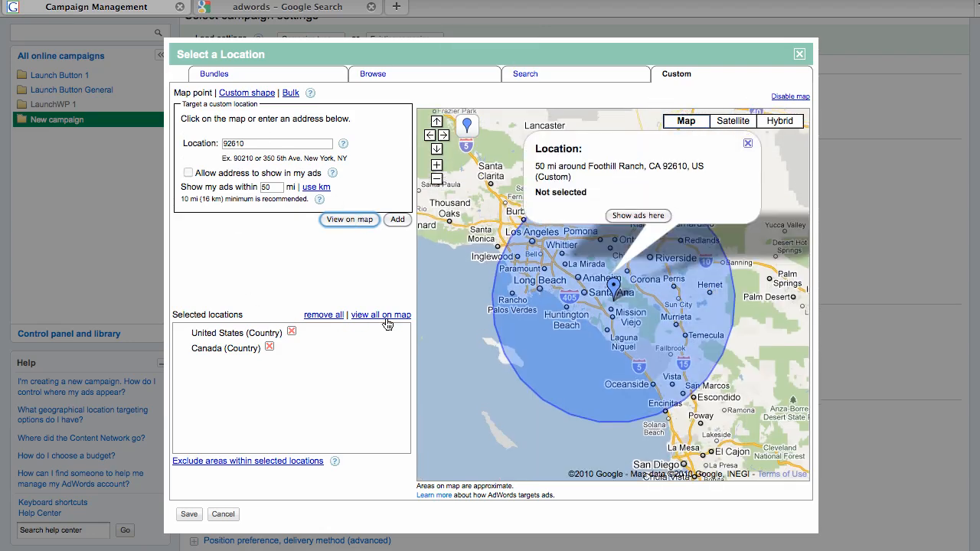
mouse_move(642, 328)
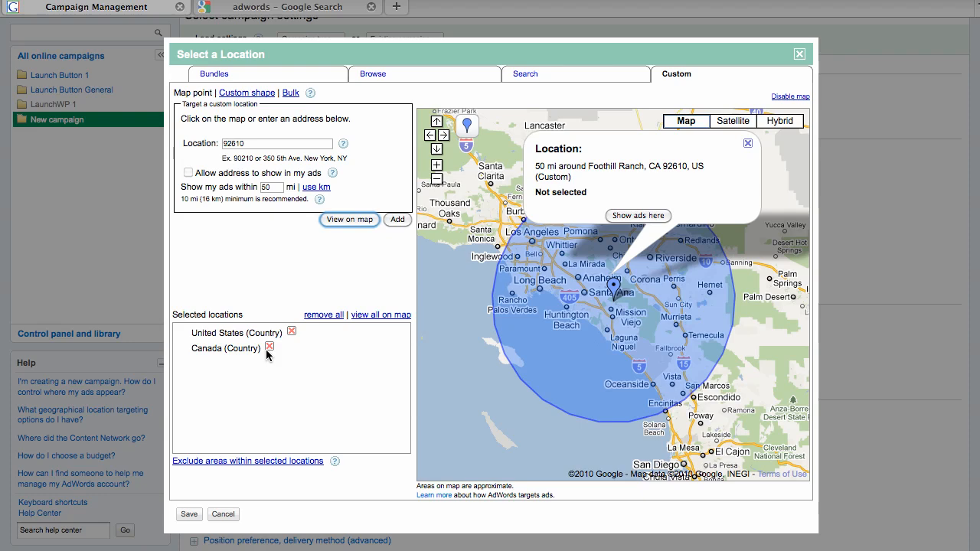
Remove United States, add the 50-mile area around 92610 and save the locations
left_click(269, 349)
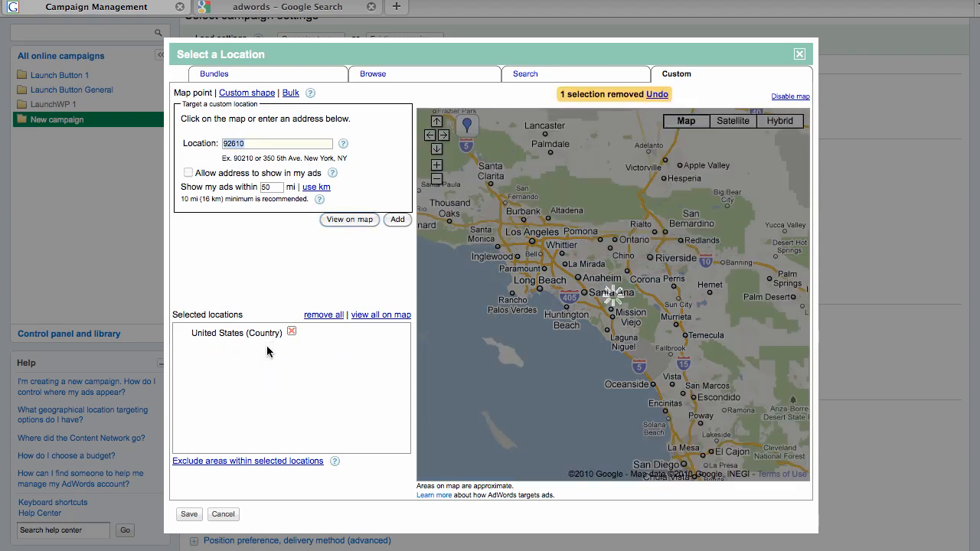
left_click(291, 331)
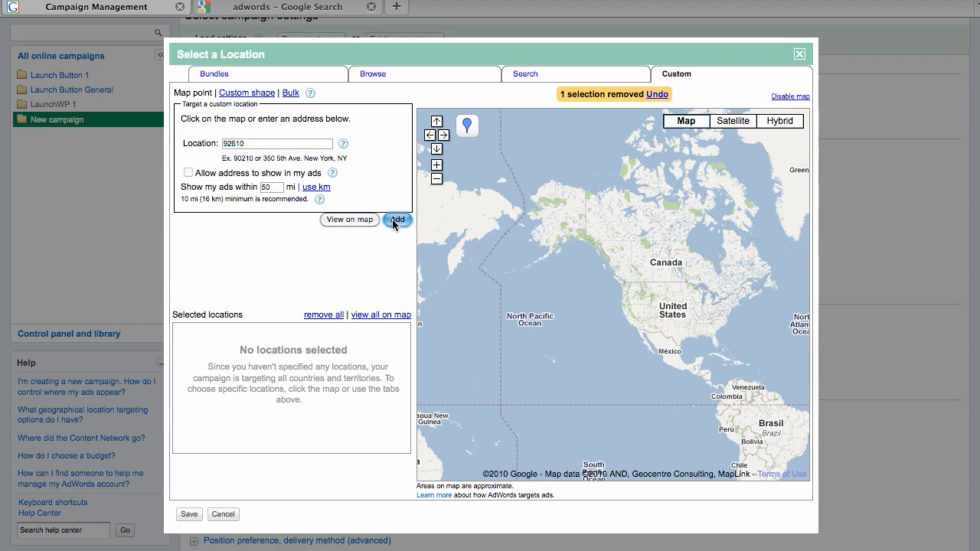
left_click(398, 220)
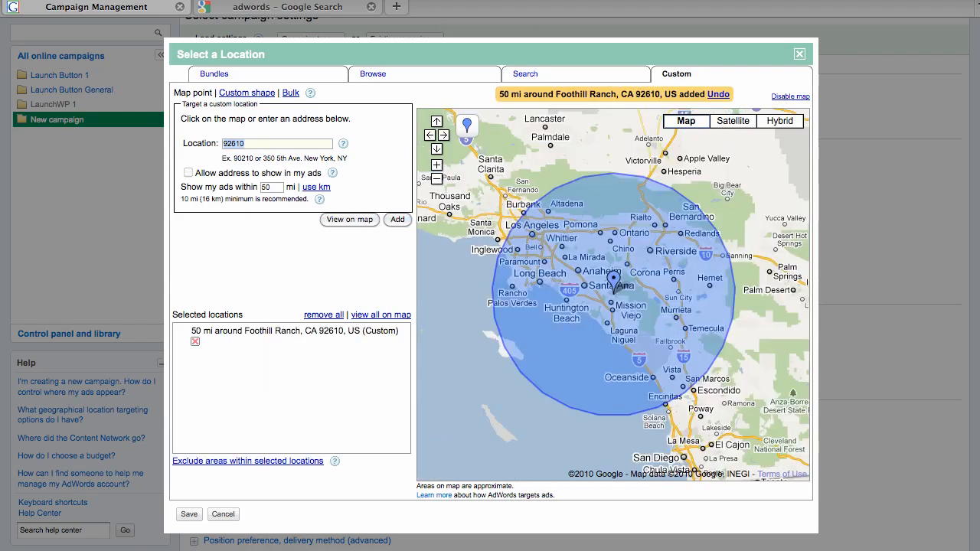
left_click(188, 514)
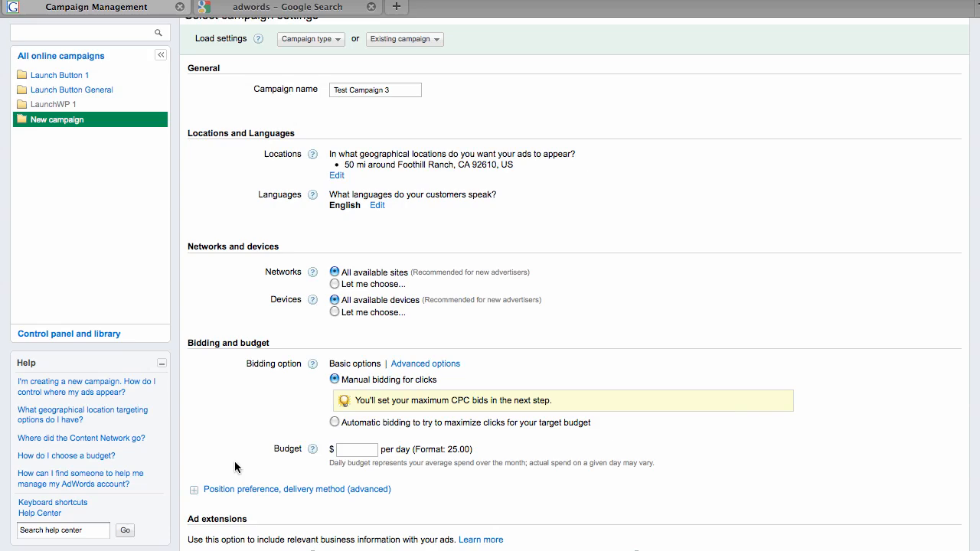
mouse_move(334, 224)
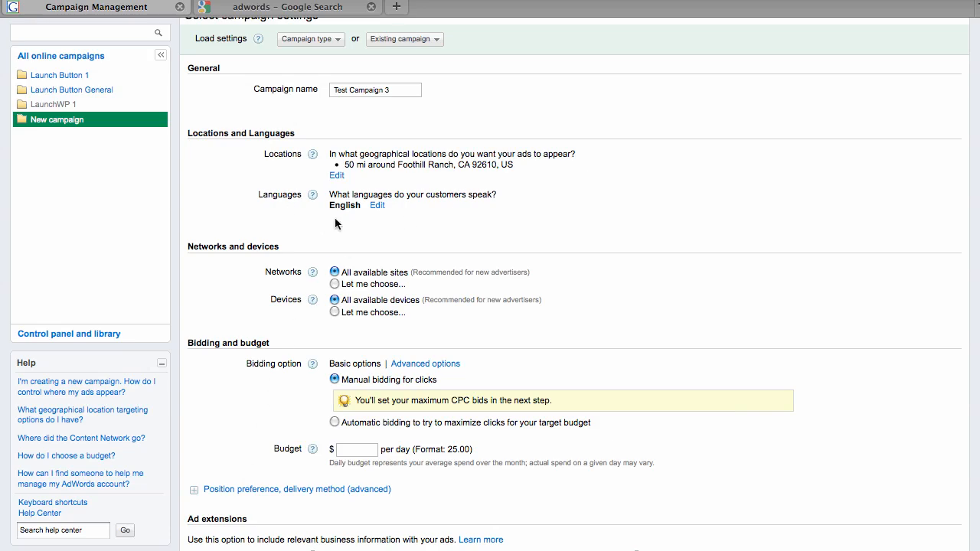
Enter a 25.00 daily budget under Bidding and budget and save the campaign settings
scroll("down", 3)
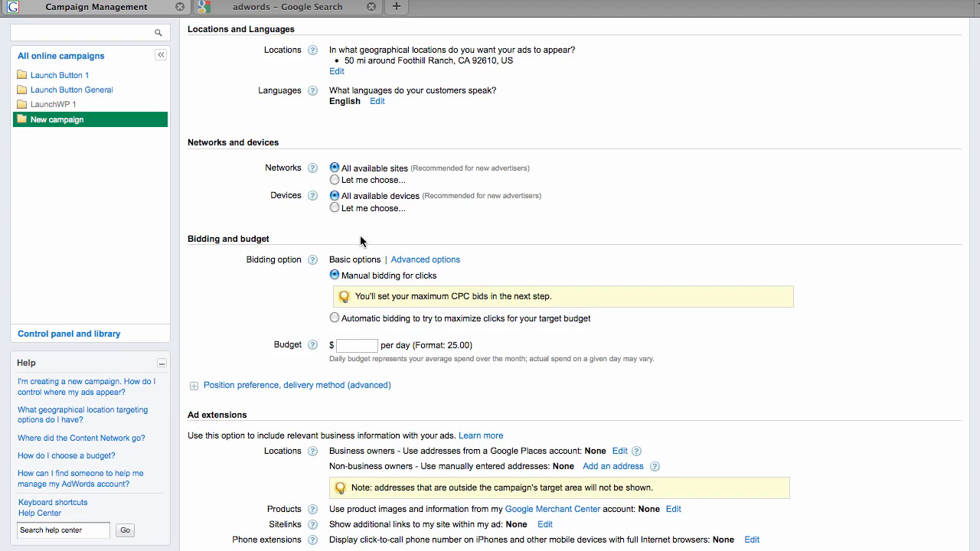
scroll("down", 3)
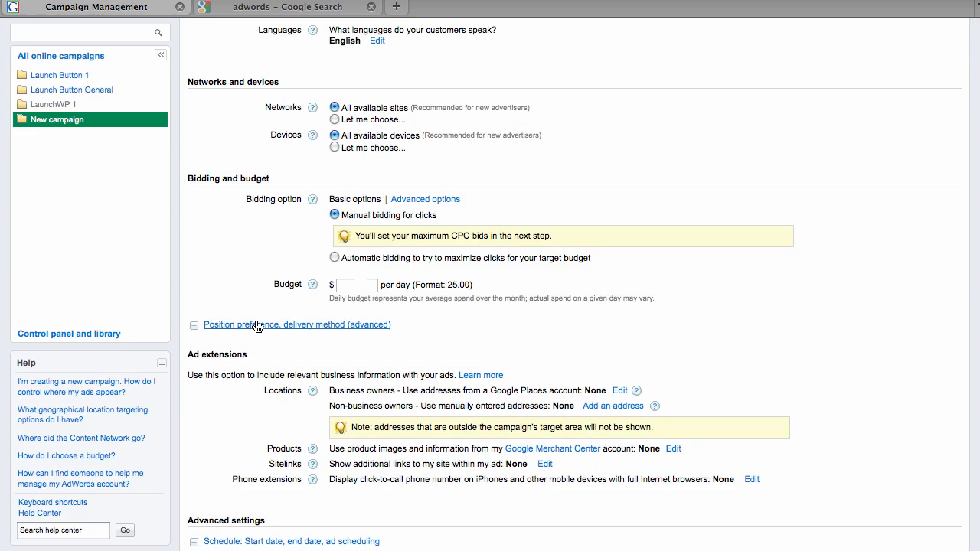
scroll("down", 3)
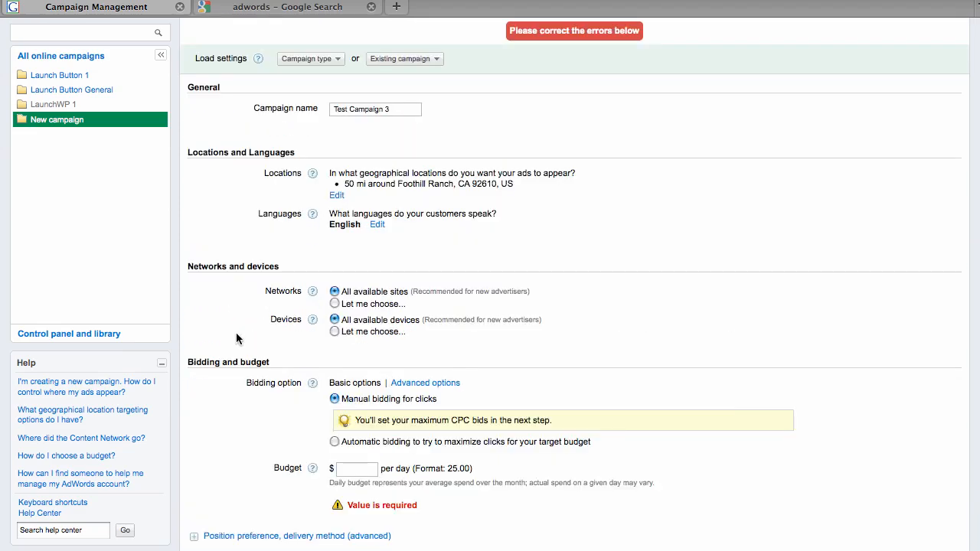
scroll("down", 3)
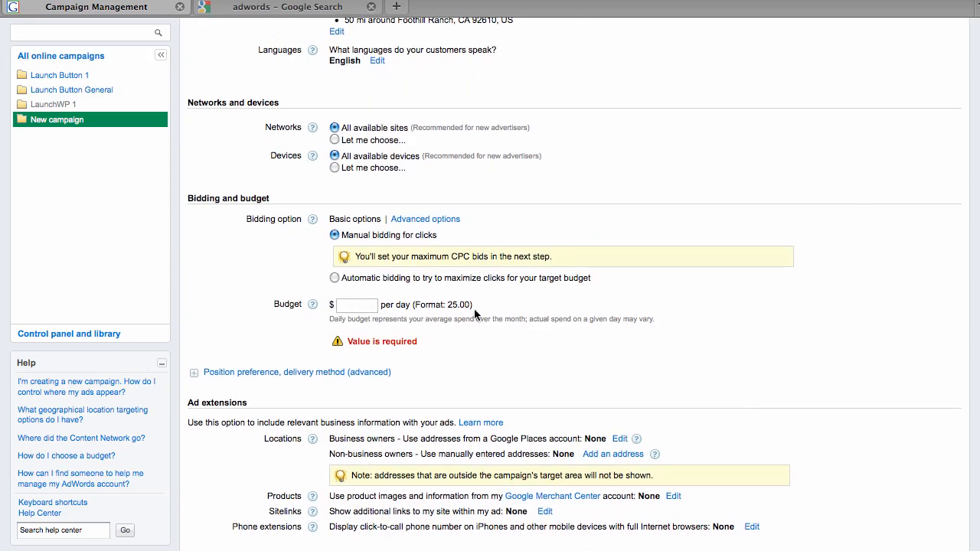
type("25")
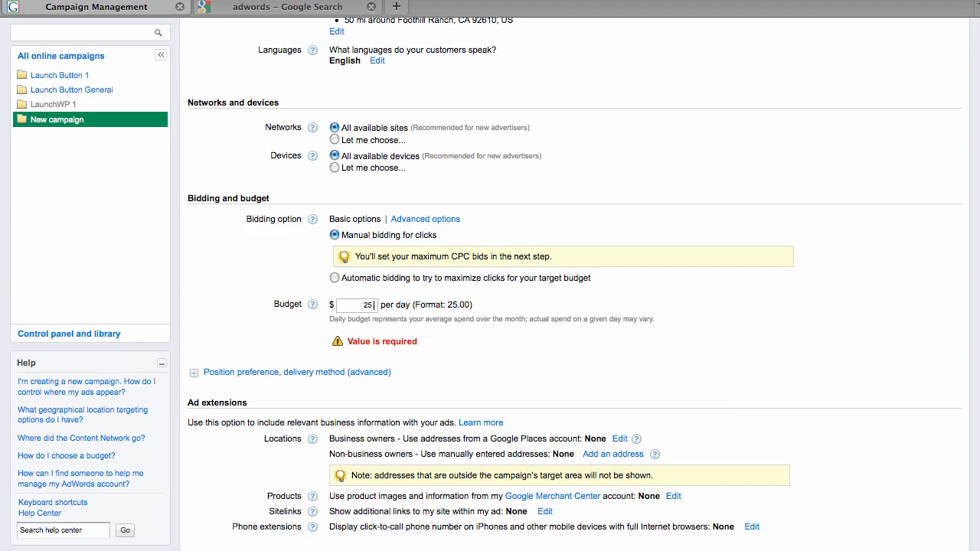
scroll("down", 3)
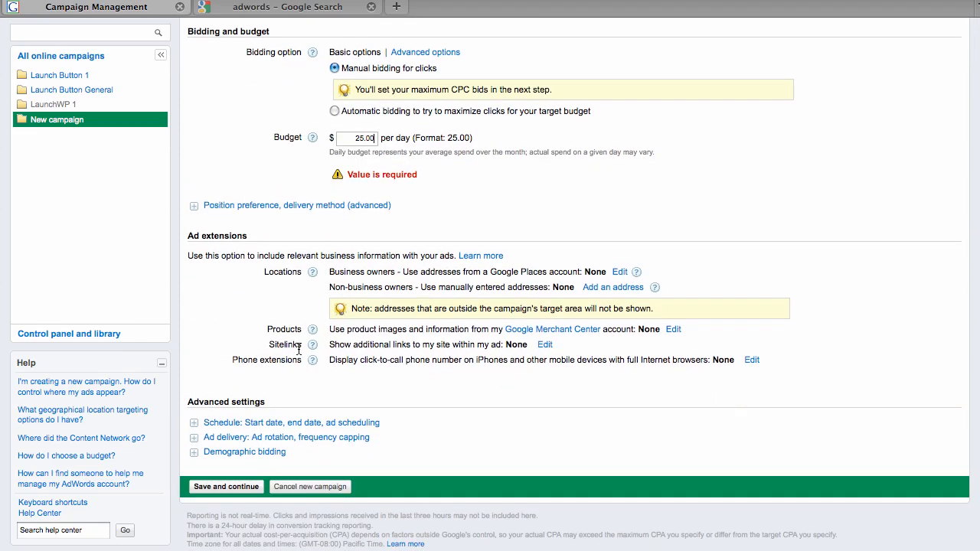
left_click(226, 487)
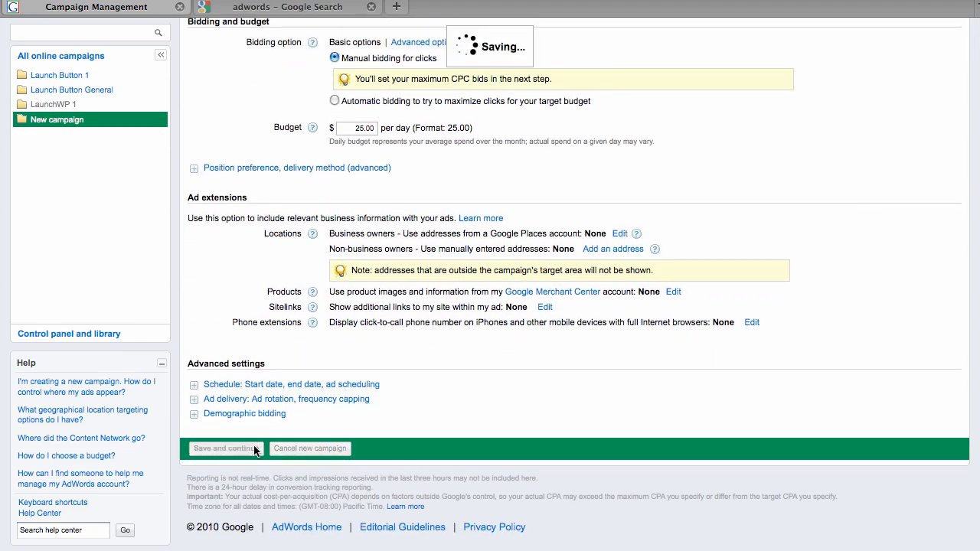
left_click(225, 447)
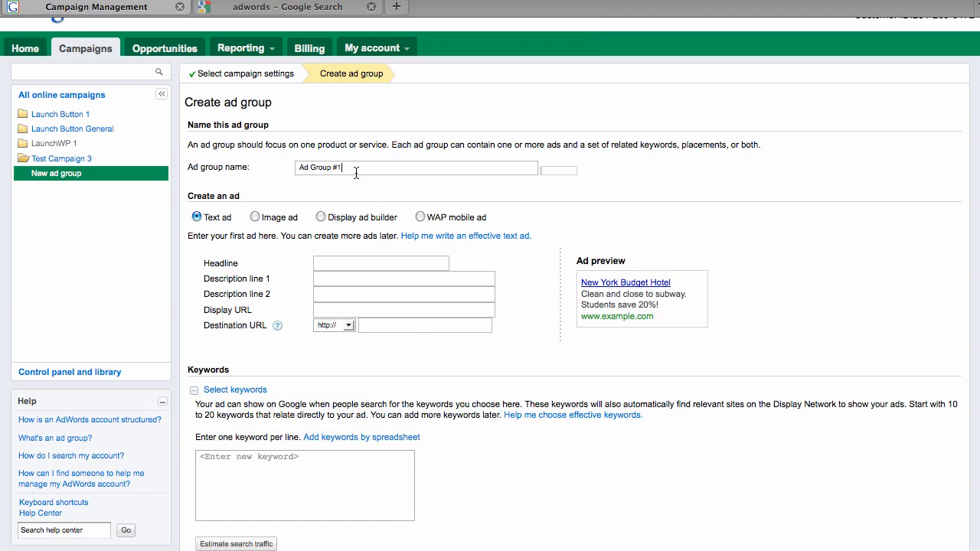
Name the ad group Orange County Website Design; headline OC Website Design, lines 'Custom Website Design & SEO', '10% off in September'
type("Orange County Website Design")
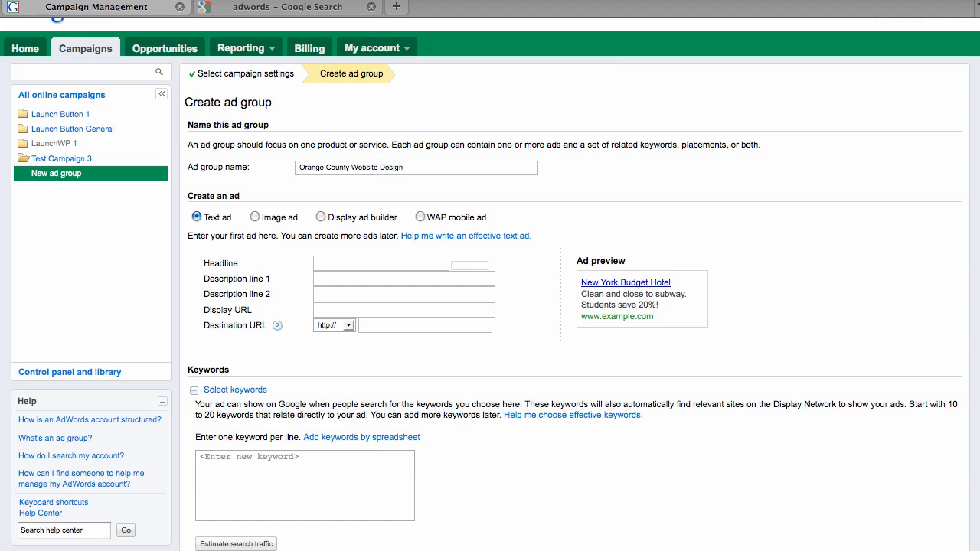
mouse_move(586, 278)
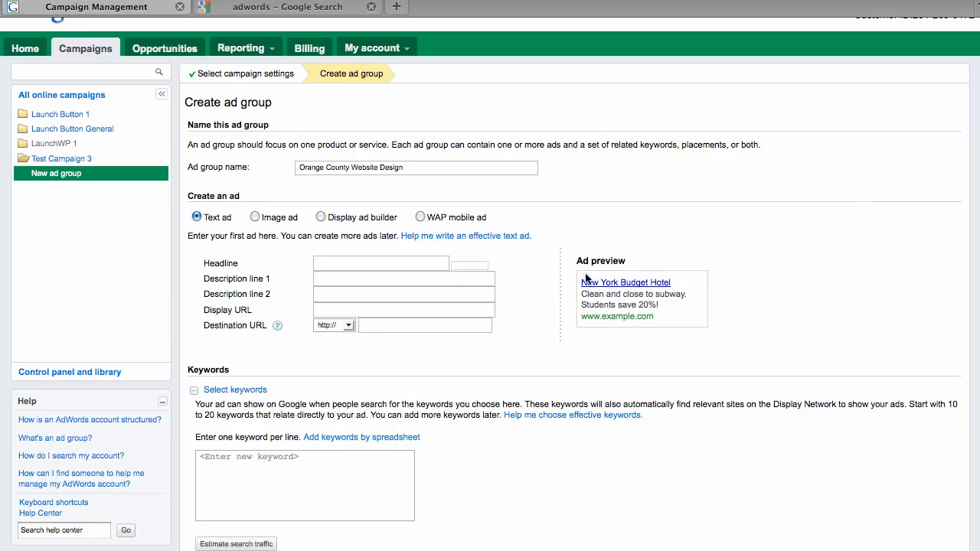
type("O")
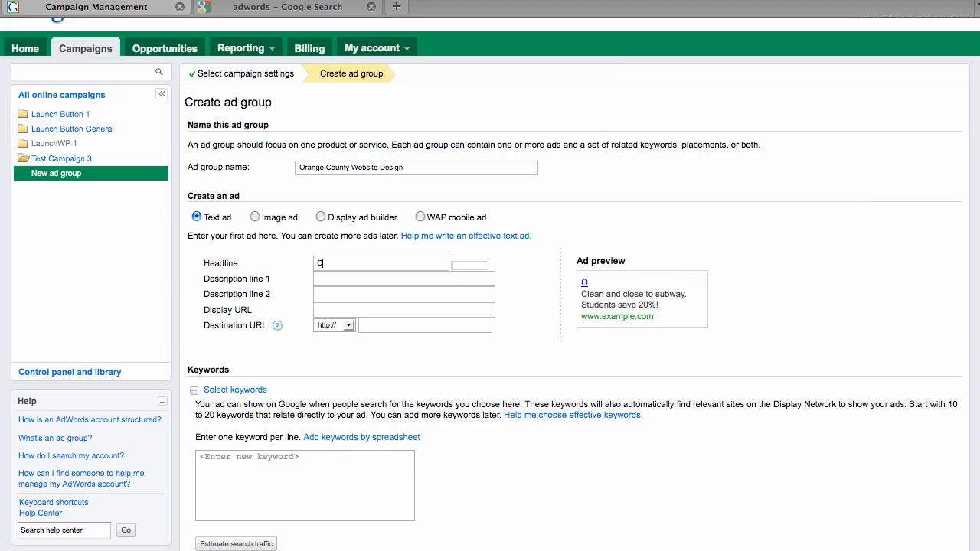
type("C Website Design")
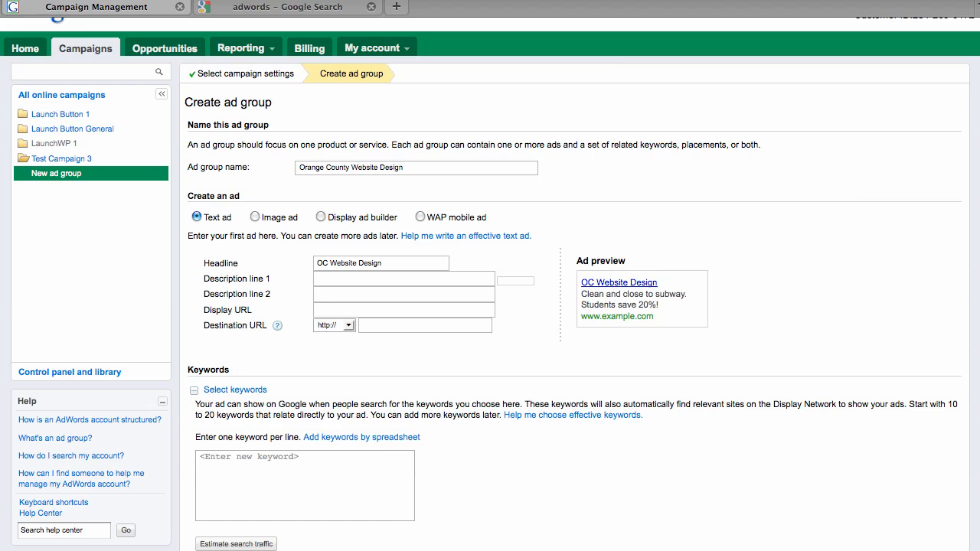
type("Custom Website Design & SEO")
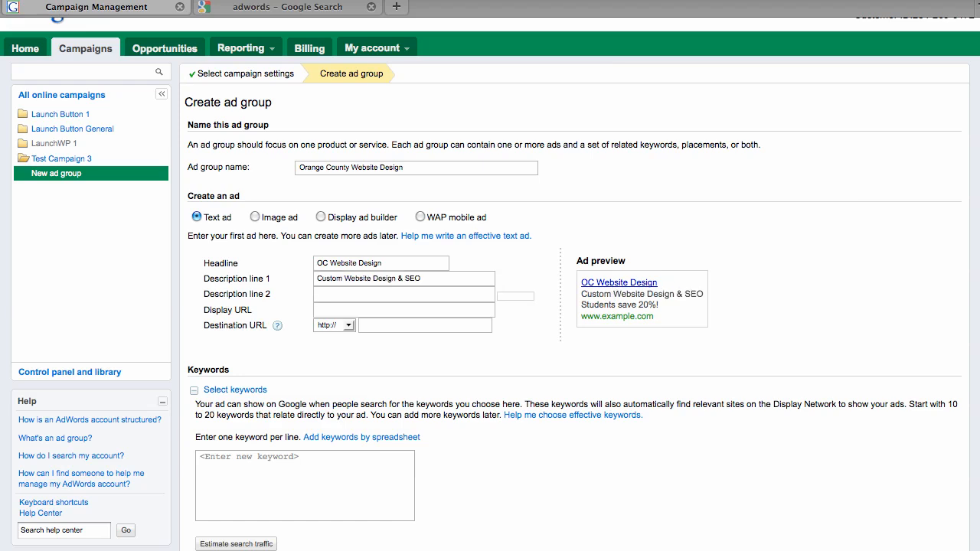
type("10%")
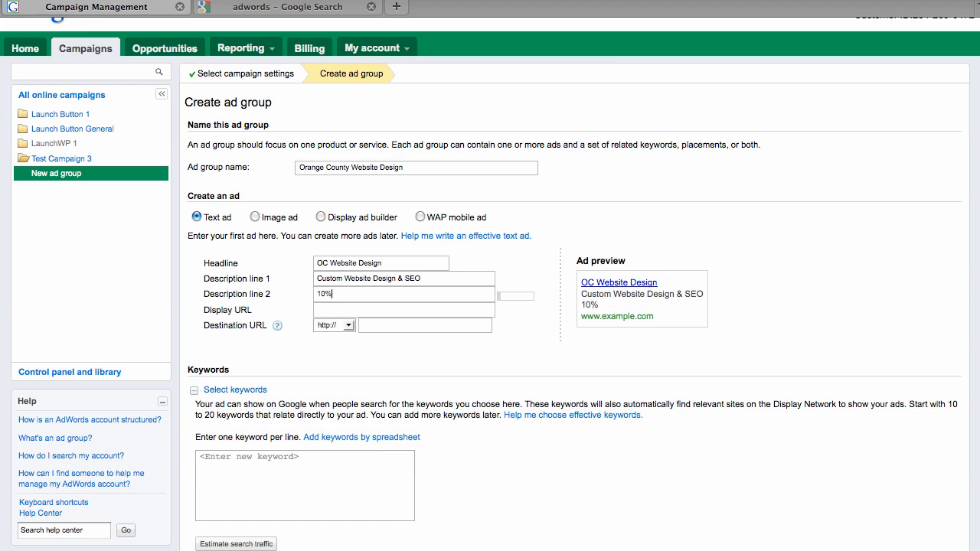
type("off")
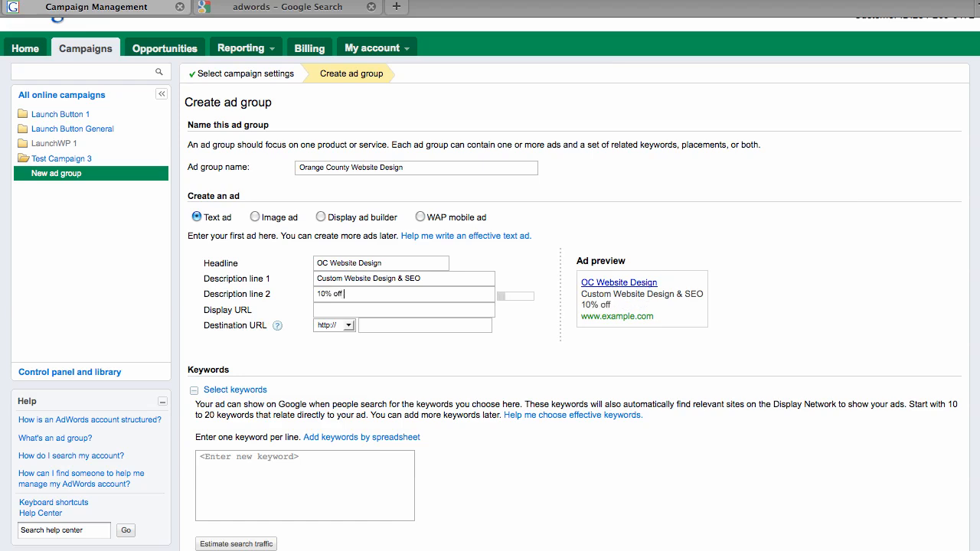
type("in September")
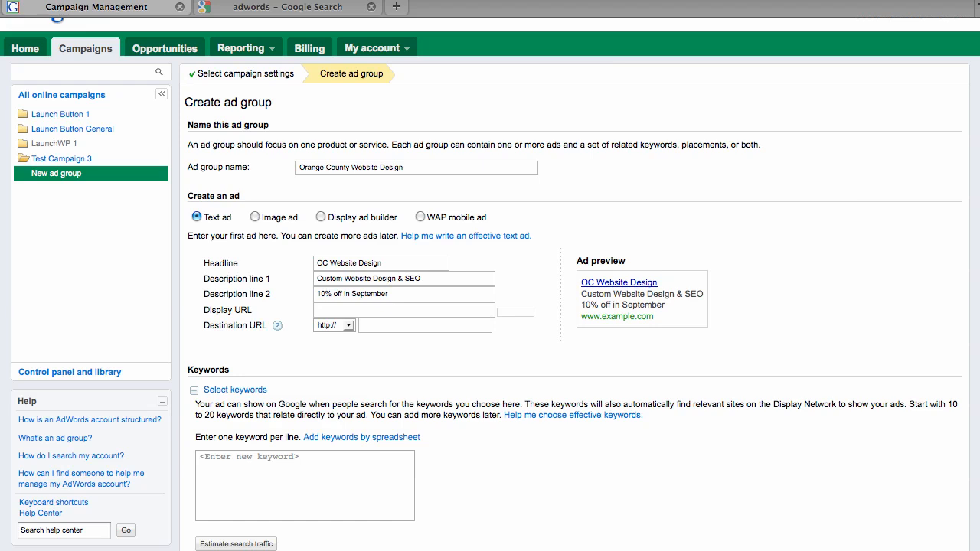
Set the display URL to launchbutton.net and the destination URL to launchbutton.net/design
left_click(404, 309)
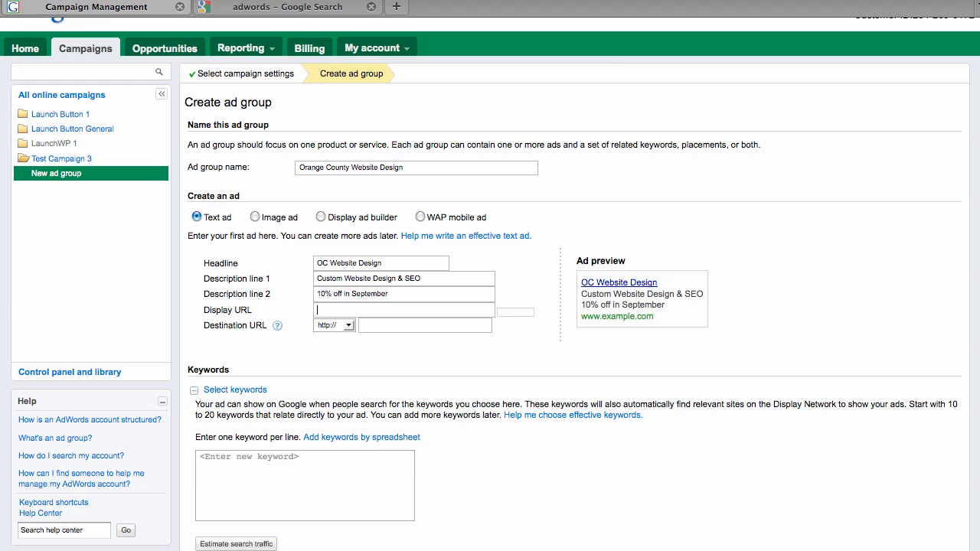
type("http://www.launchbutton.net")
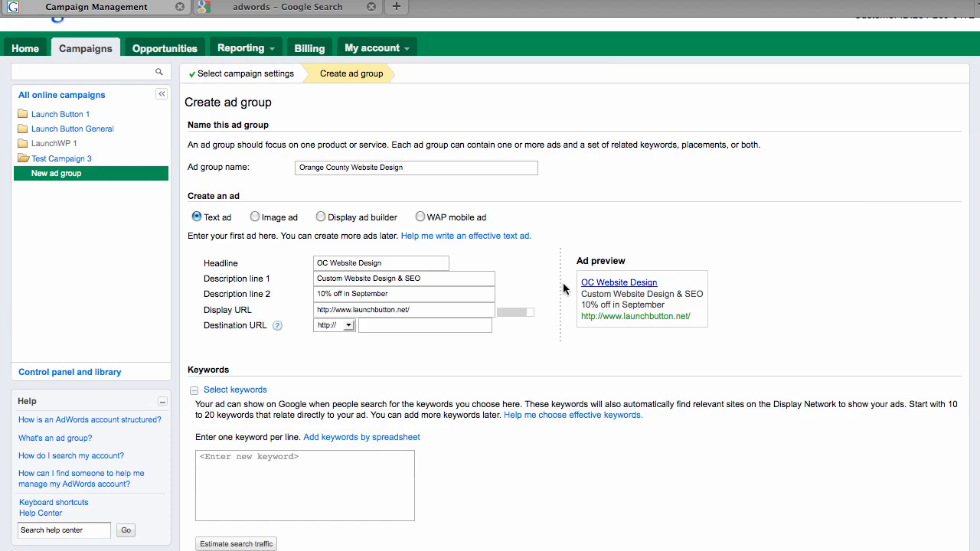
type("/design")
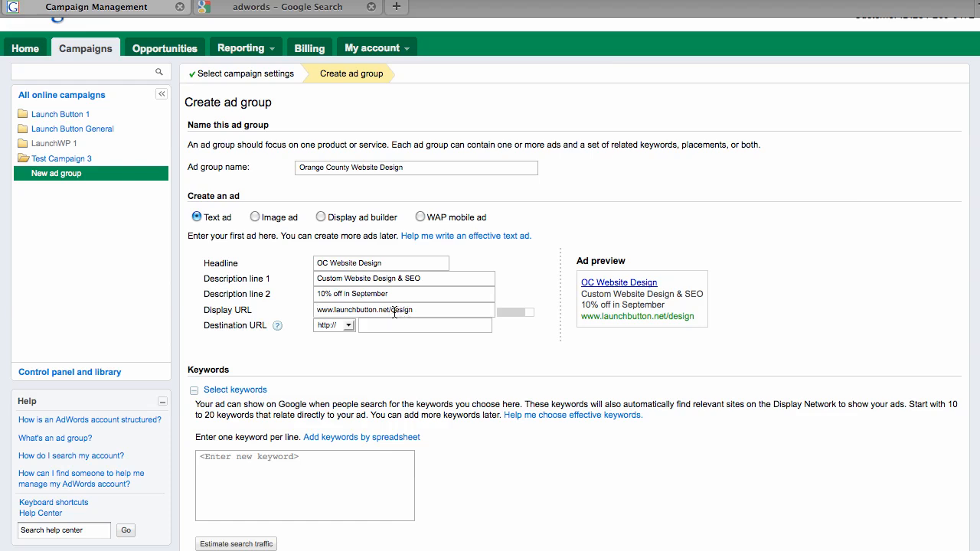
double_click(391, 310)
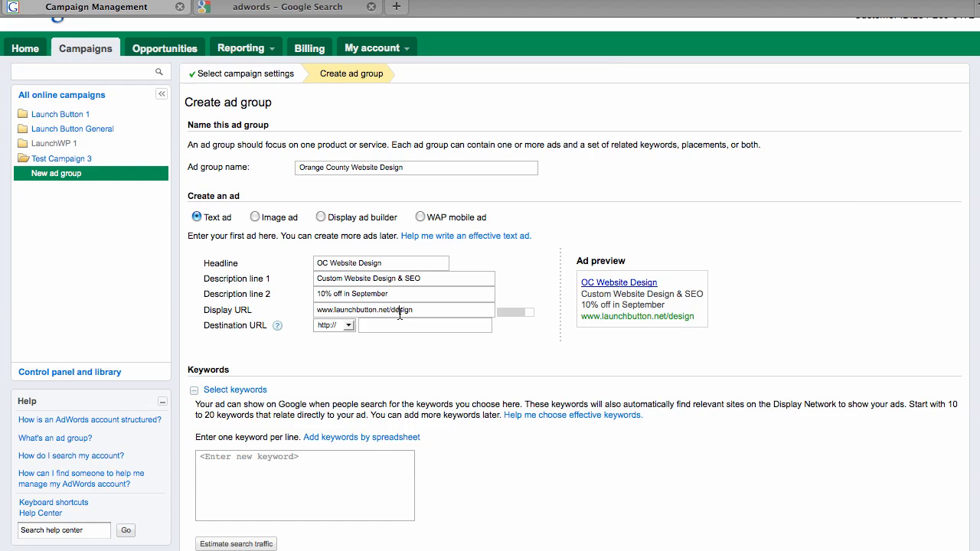
mouse_move(398, 372)
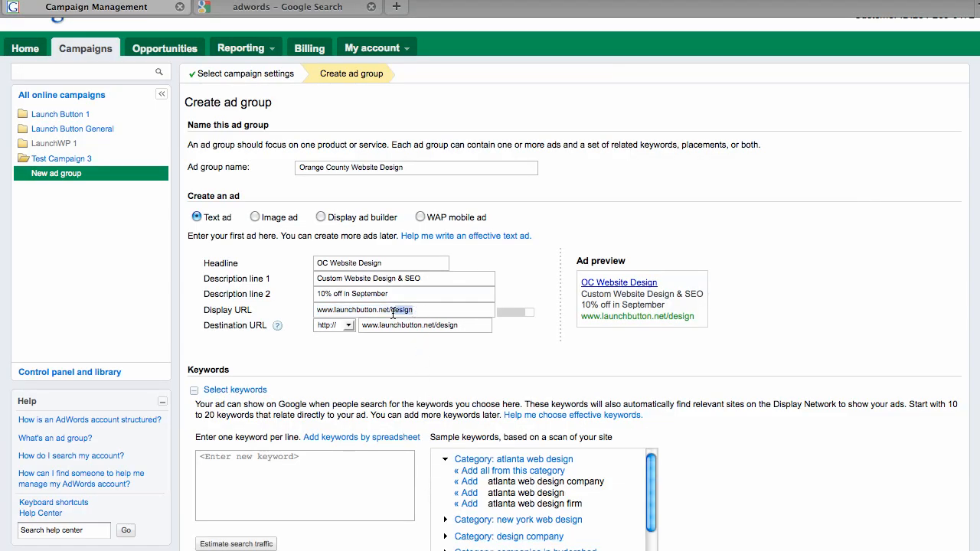
type("ocweb")
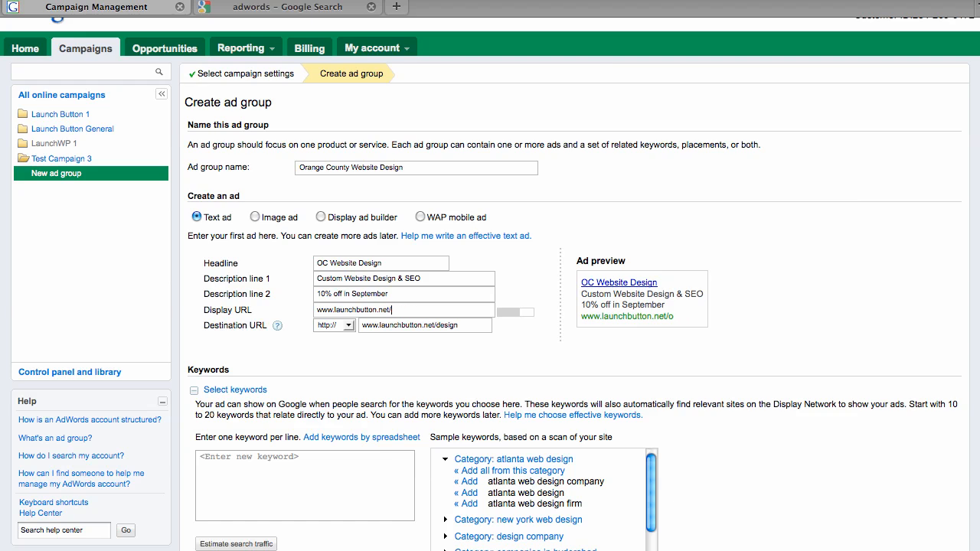
type("design")
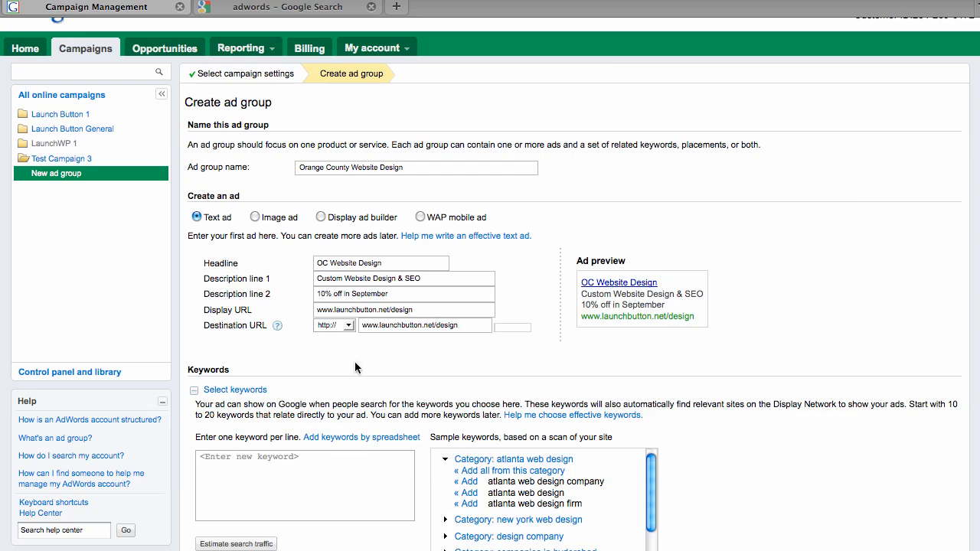
Enter keywords orange county website design, oc web design, oc website designer and estimate search traffic
scroll("down", 3)
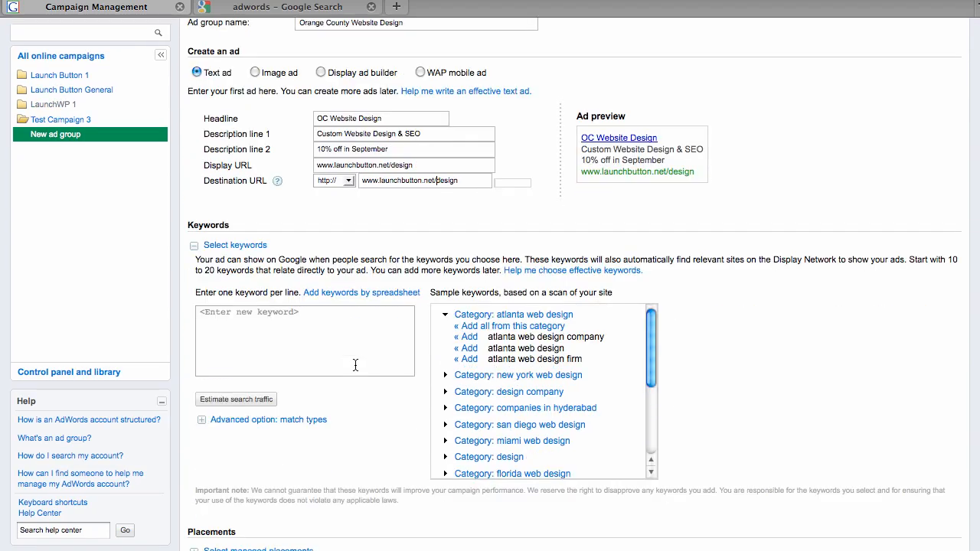
type("oz")
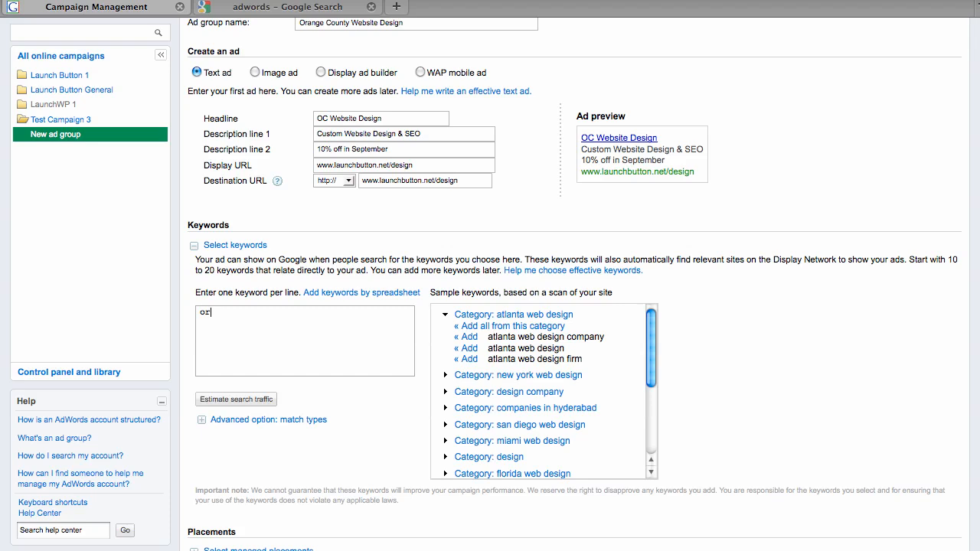
type("orange county website desi")
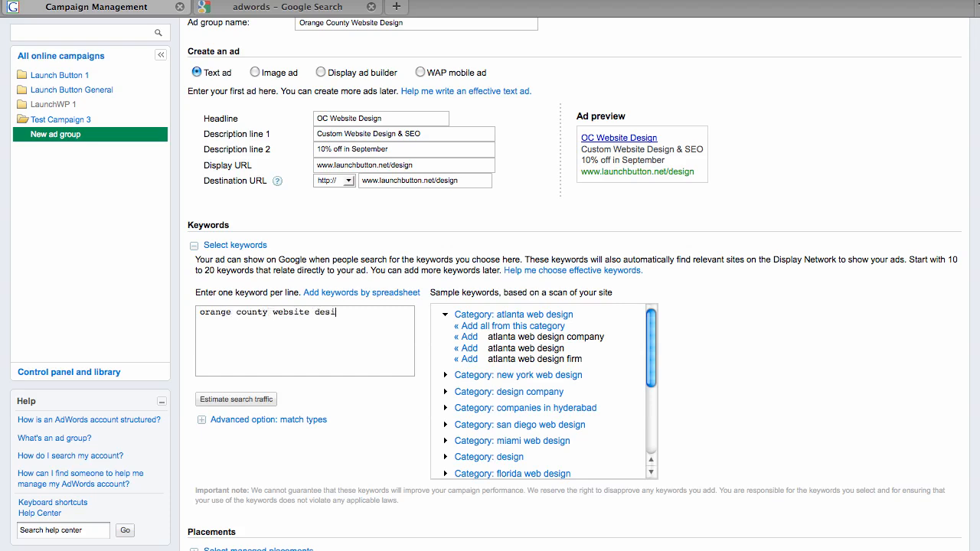
type("gn")
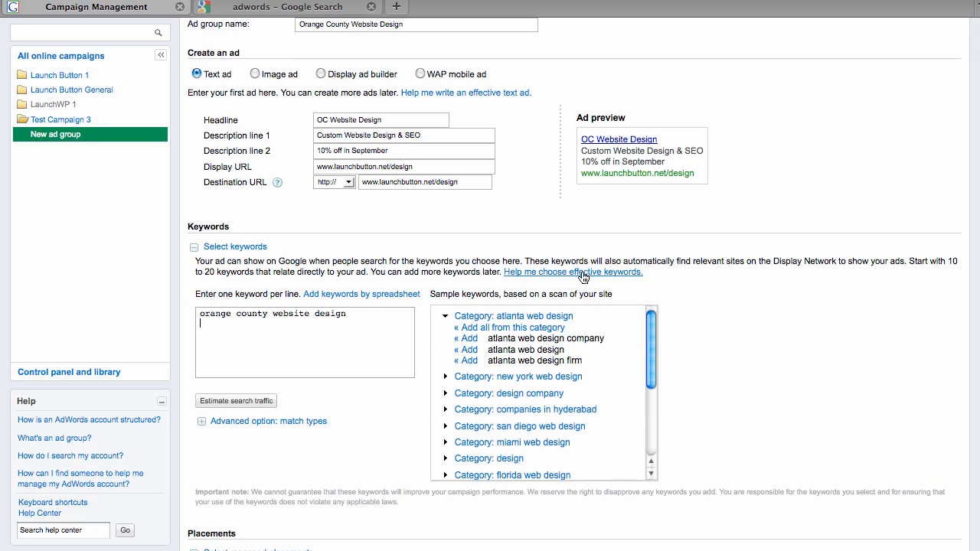
left_click(573, 272)
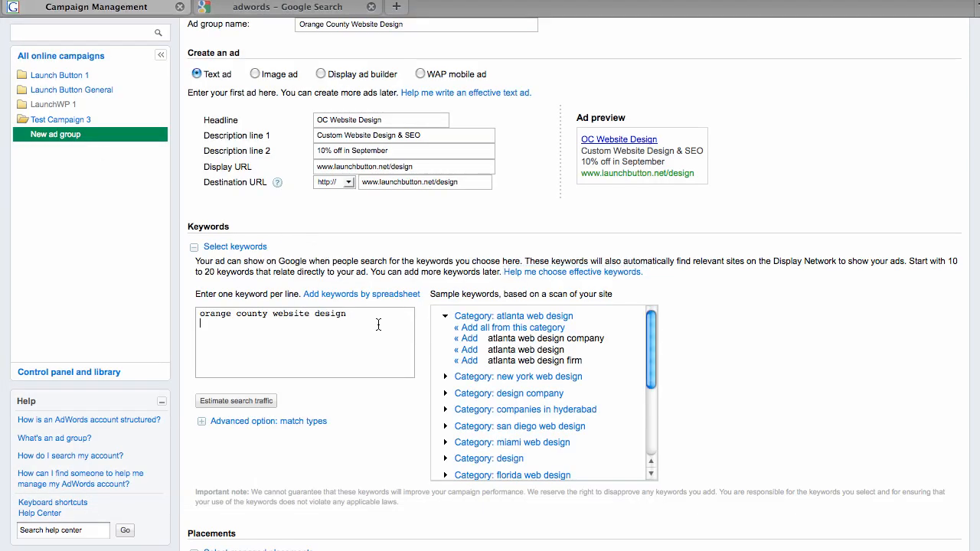
type("irvine")
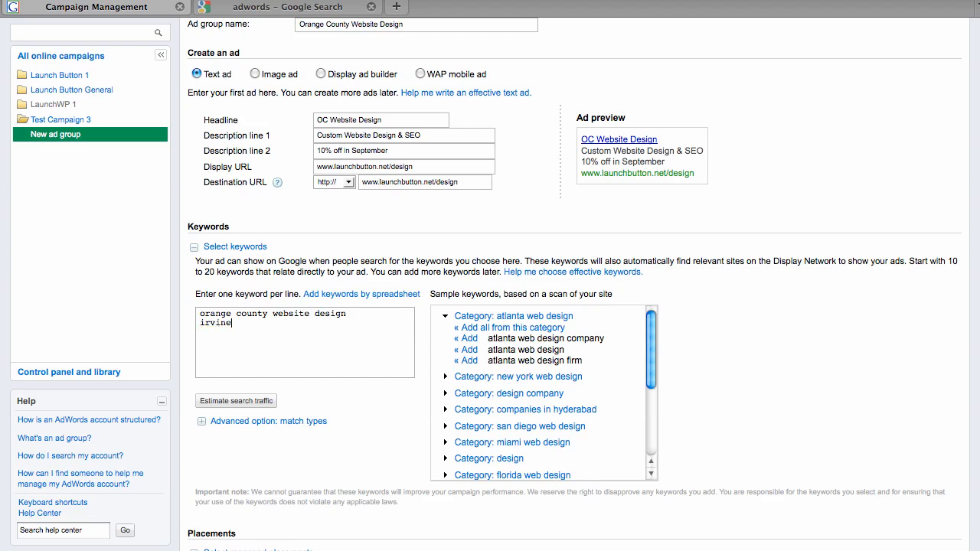
type("oc web design")
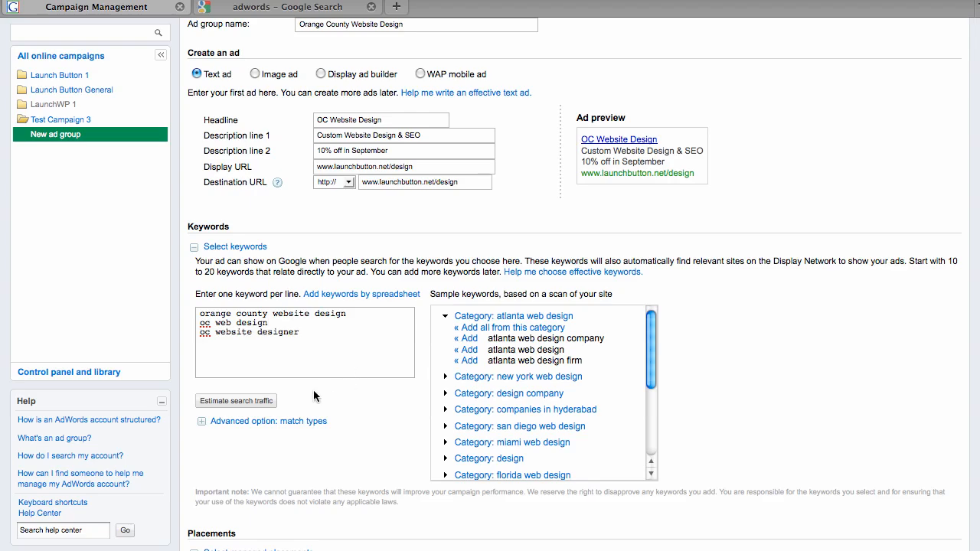
left_click(235, 401)
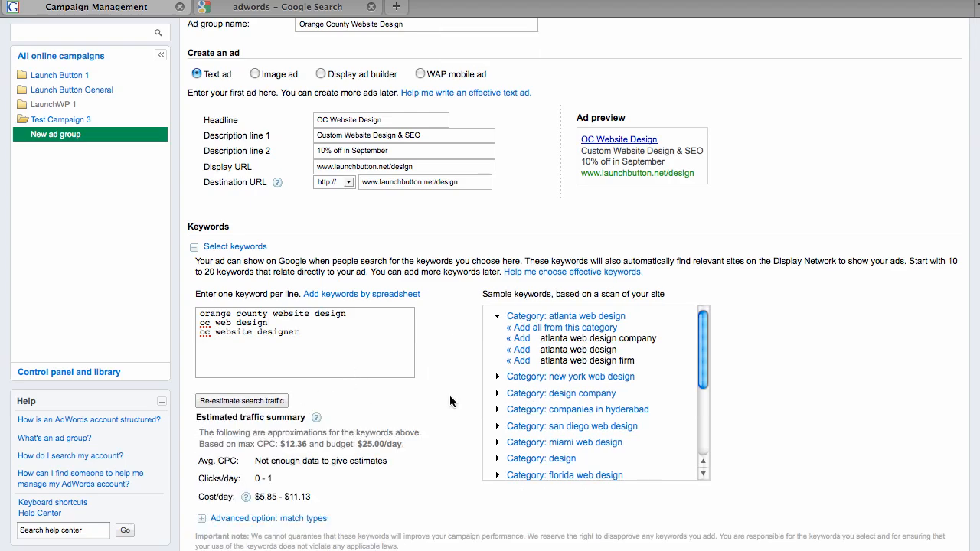
scroll("down", 3)
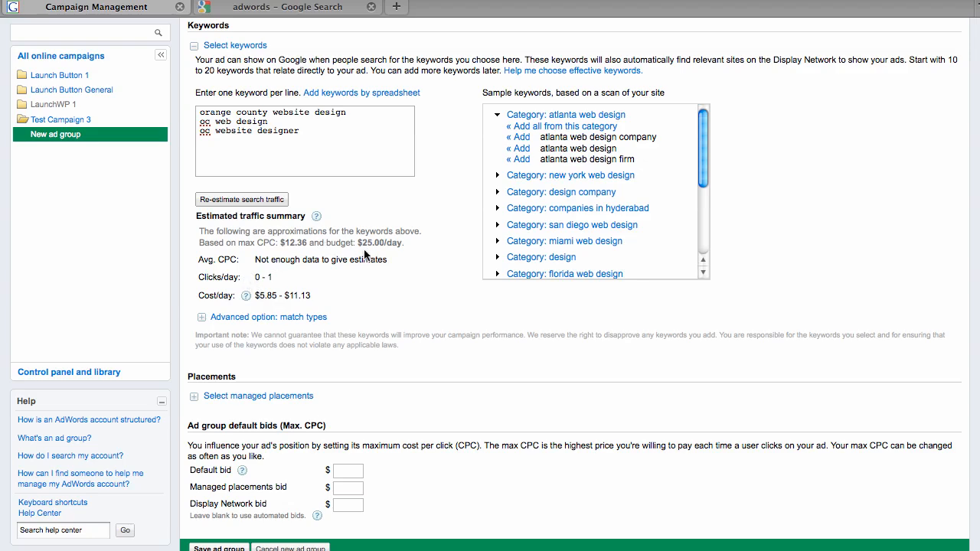
mouse_move(427, 315)
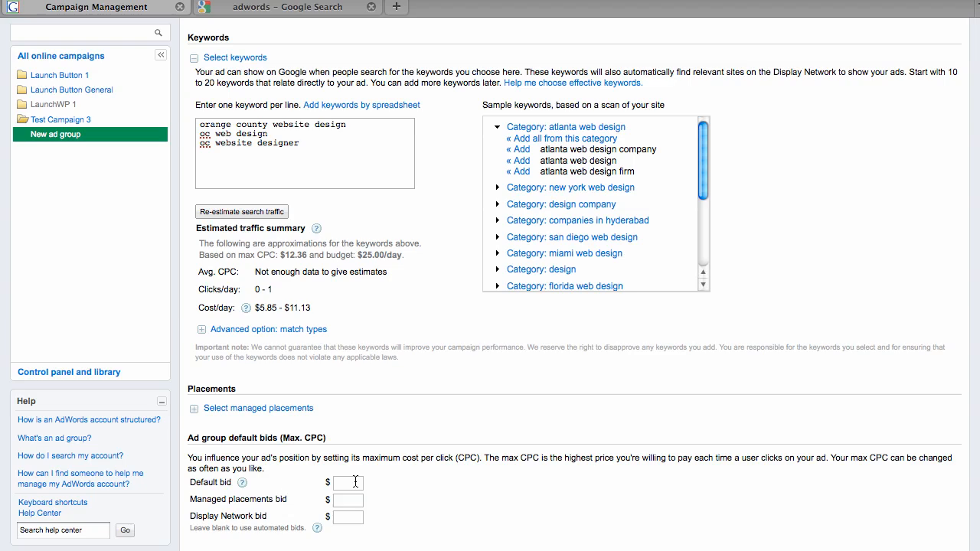
Set the ad group default bid to 5.00 and save the Orange County Website Design ad group
scroll("down", 3)
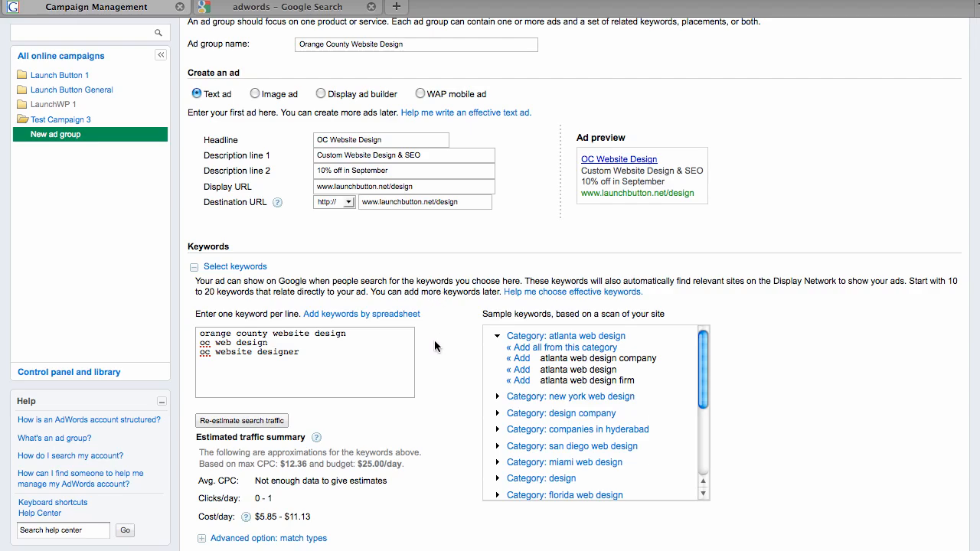
scroll("down", 3)
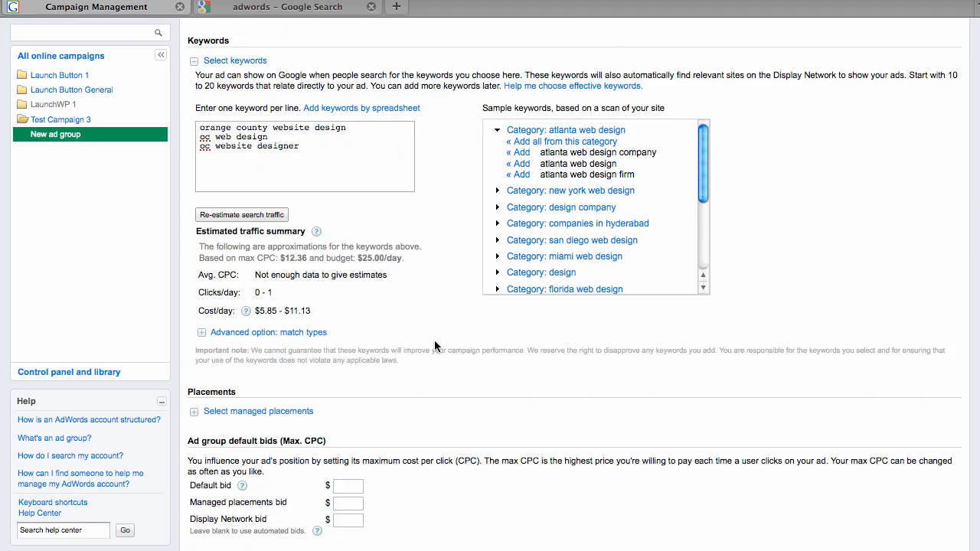
scroll("down", 3)
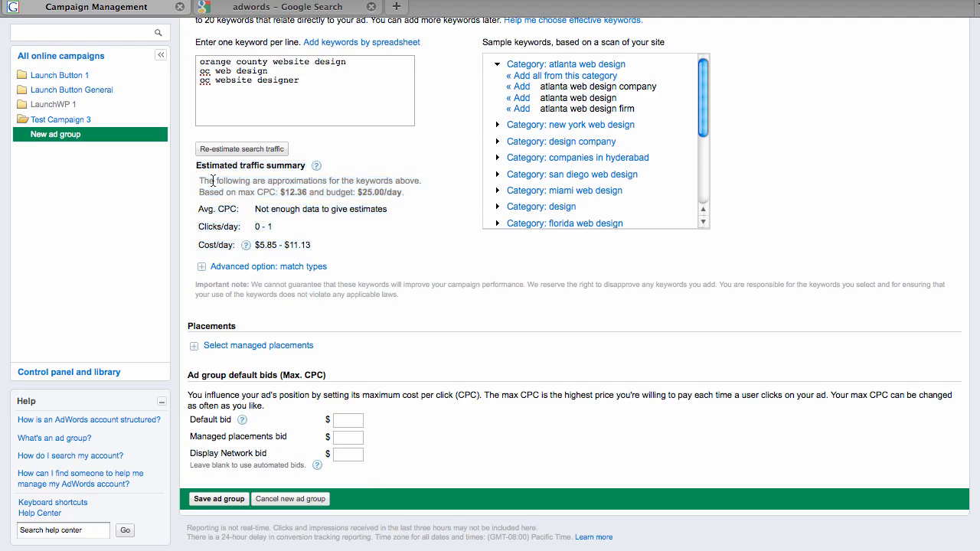
scroll("down", 3)
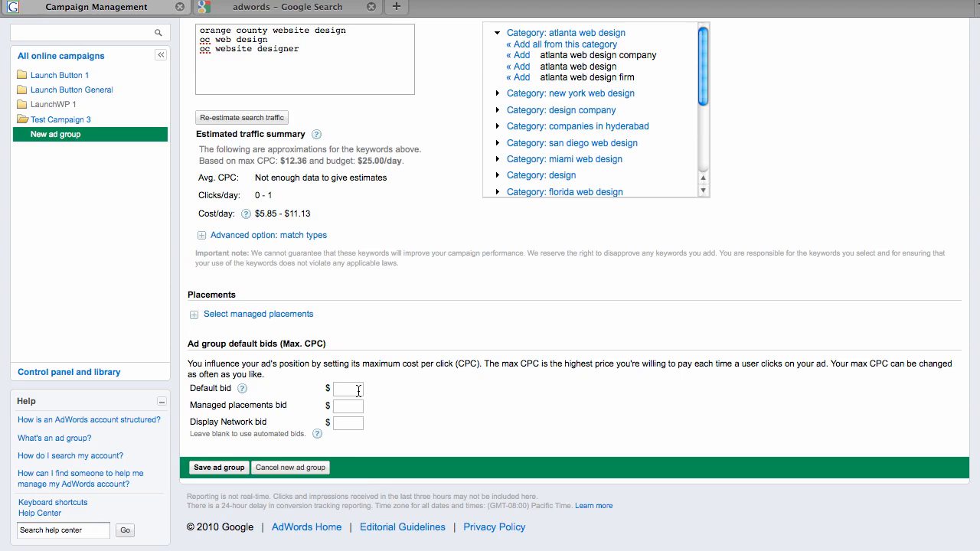
mouse_move(474, 409)
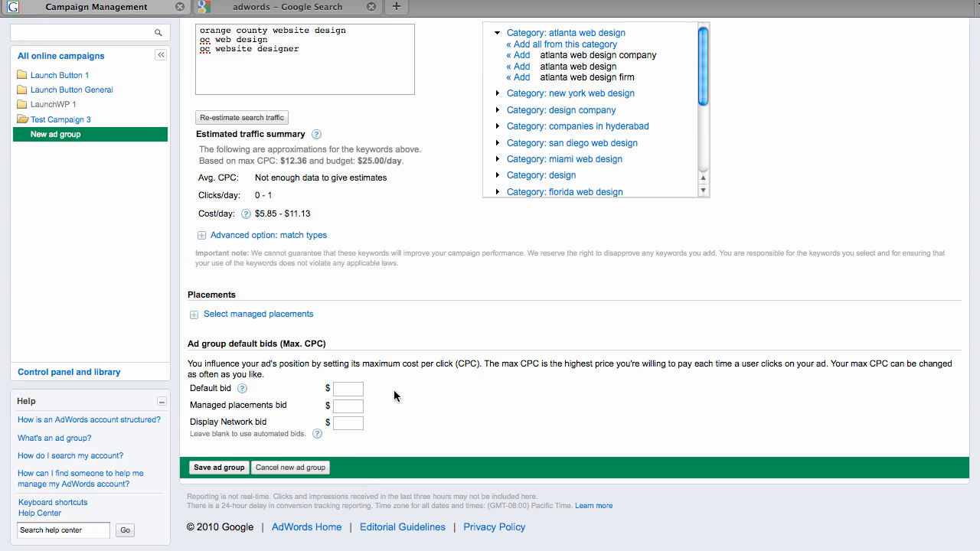
type("5.00")
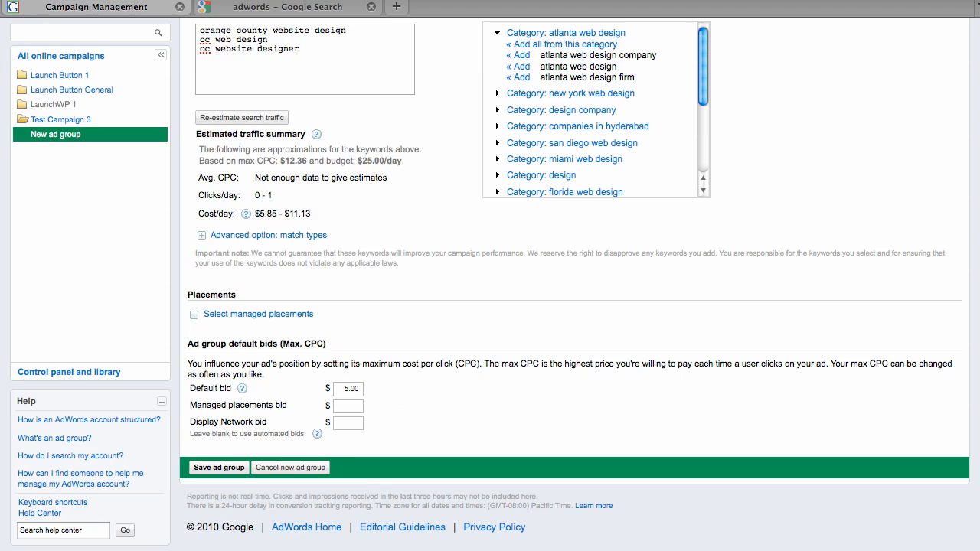
left_click(347, 389)
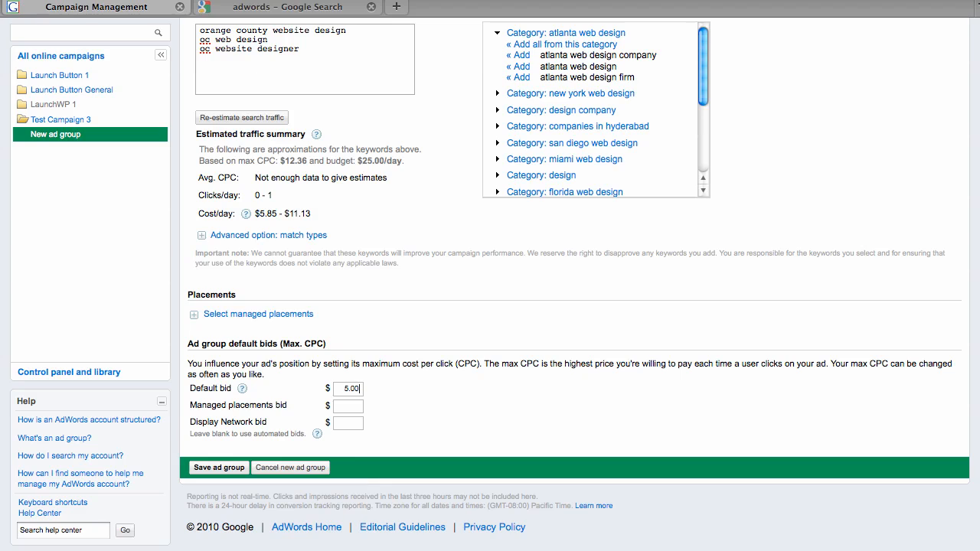
left_click(217, 467)
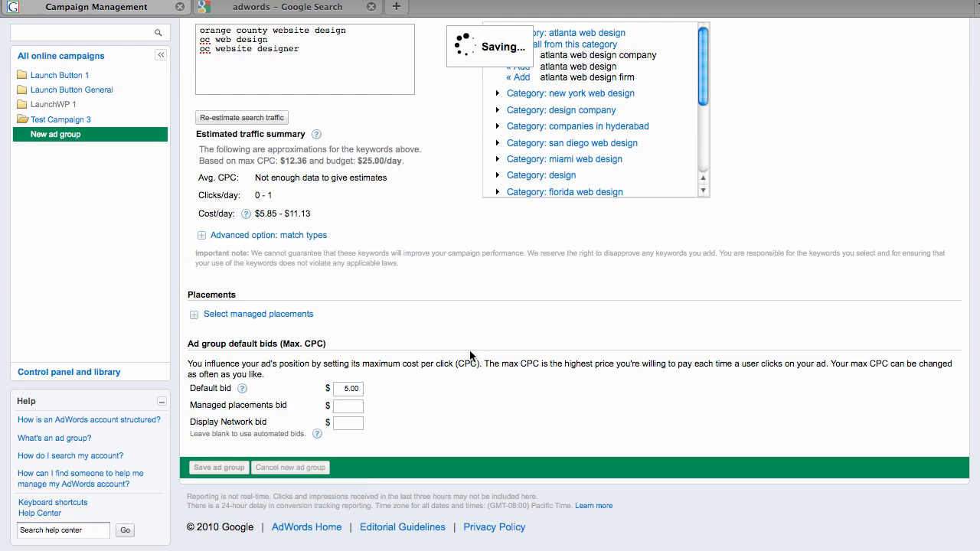
left_click(217, 467)
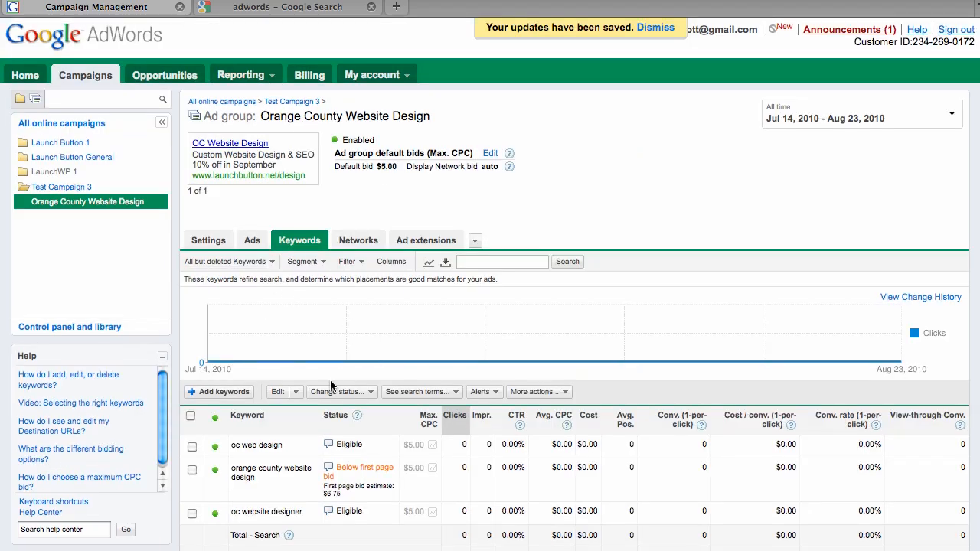
View the ad group's Ads list and bring up the New ad type choices
scroll("down", 3)
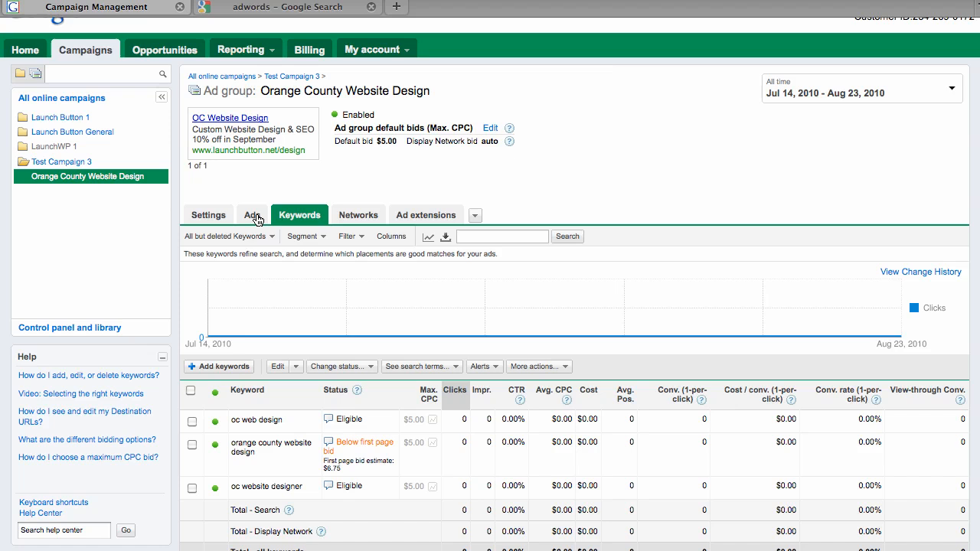
left_click(251, 214)
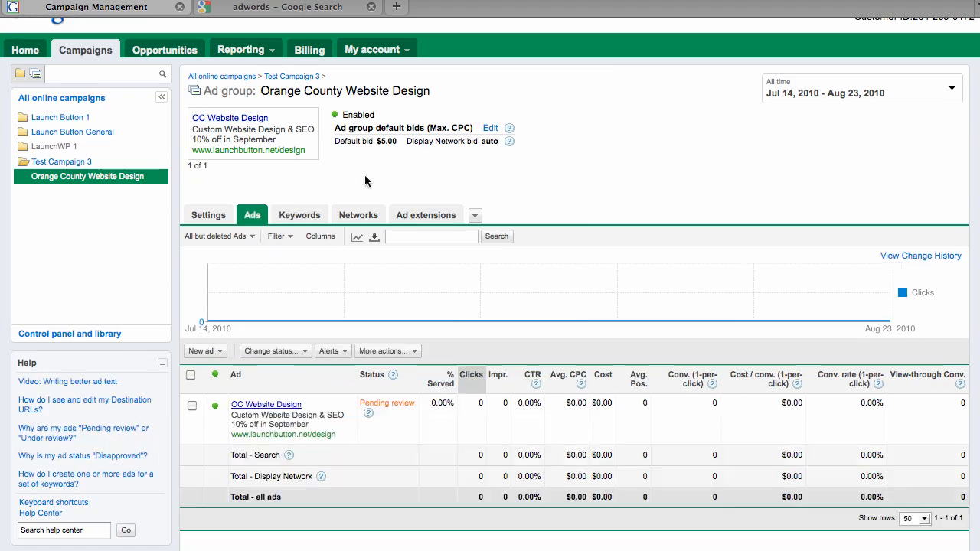
scroll("down", 3)
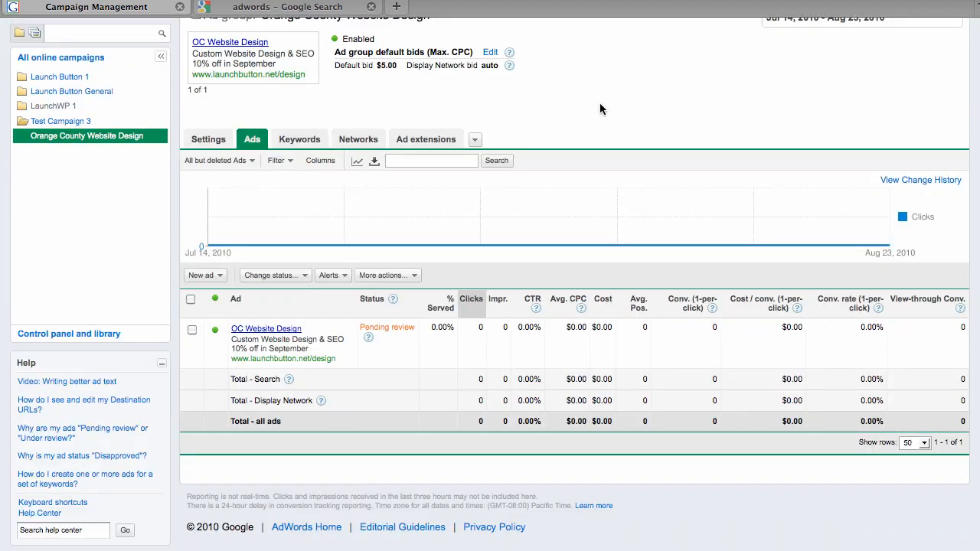
mouse_move(651, 104)
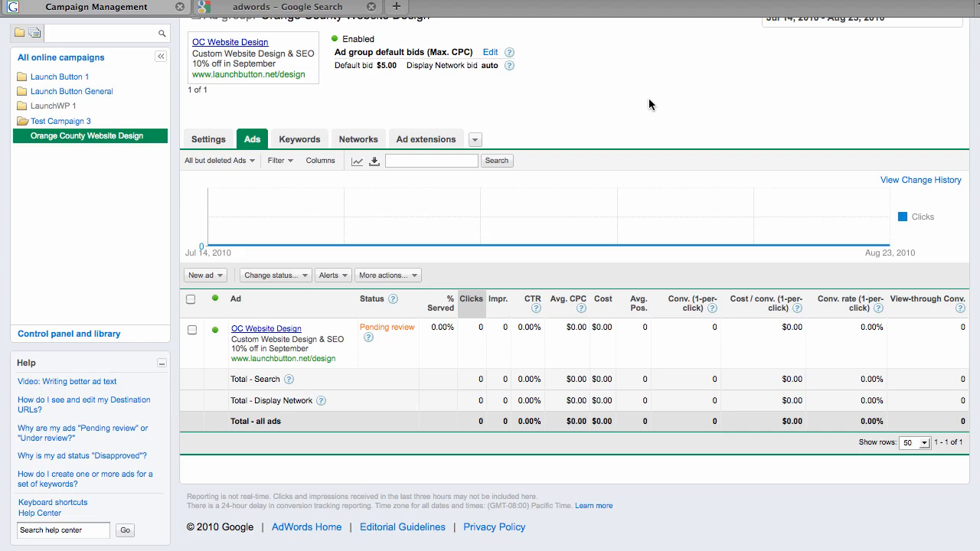
mouse_move(604, 110)
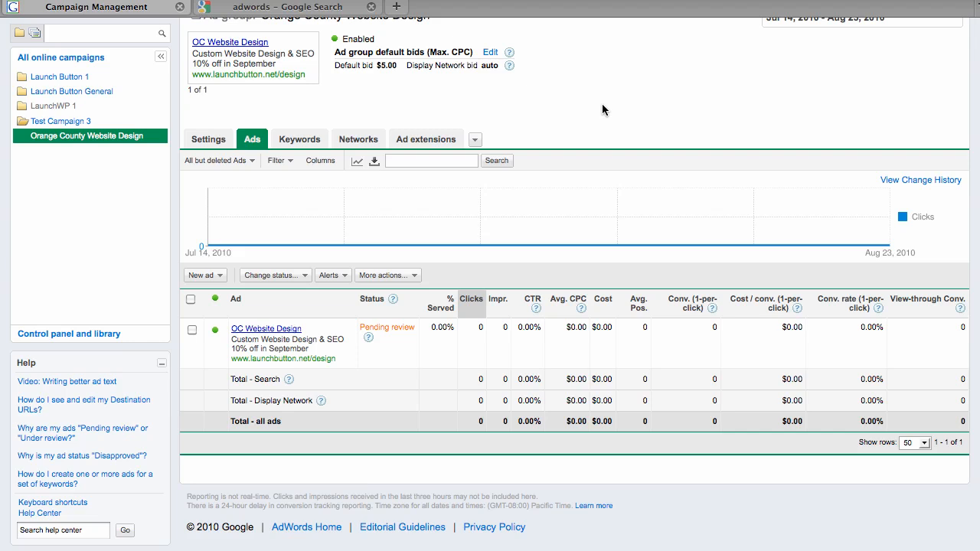
mouse_move(322, 93)
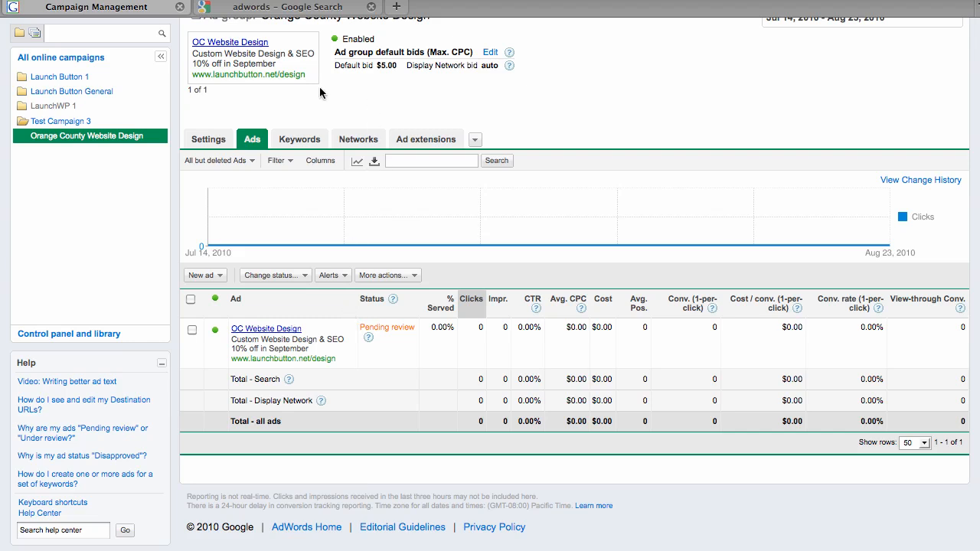
mouse_move(239, 261)
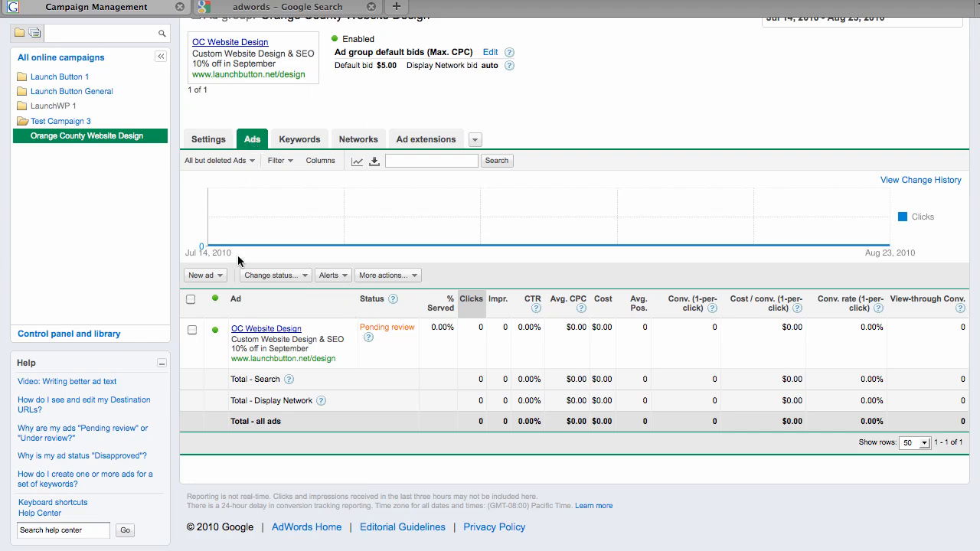
left_click(202, 274)
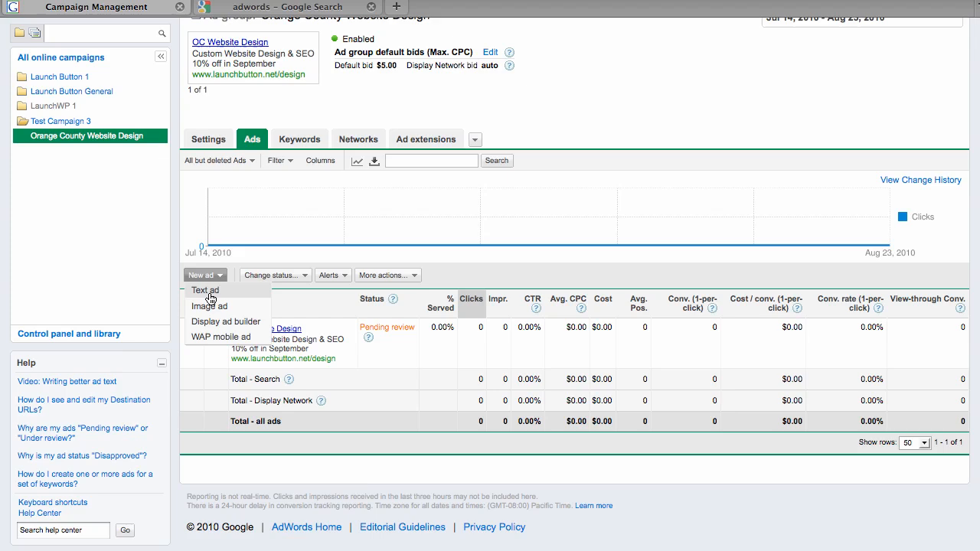
Start a new text ad prefilled with the OC Website Design content and review the form
left_click(205, 289)
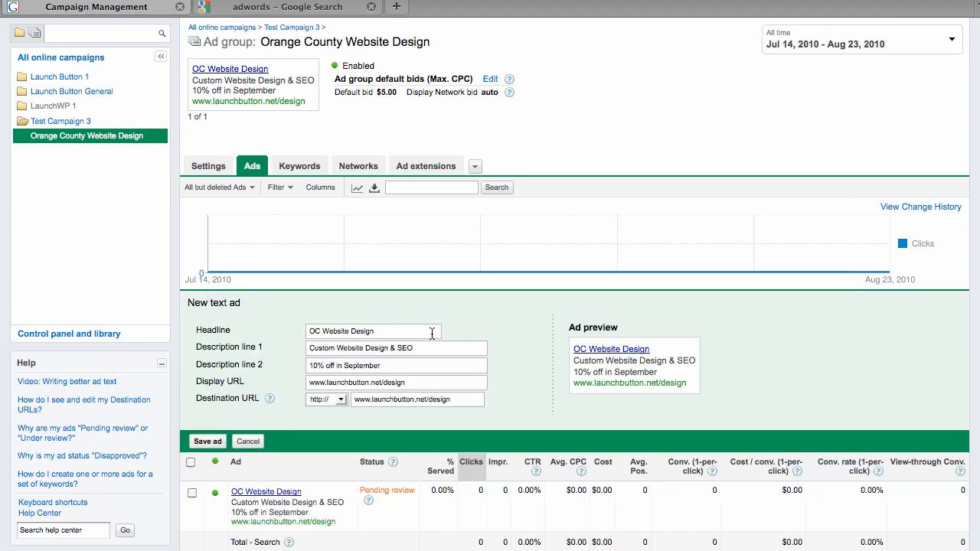
scroll("down", 3)
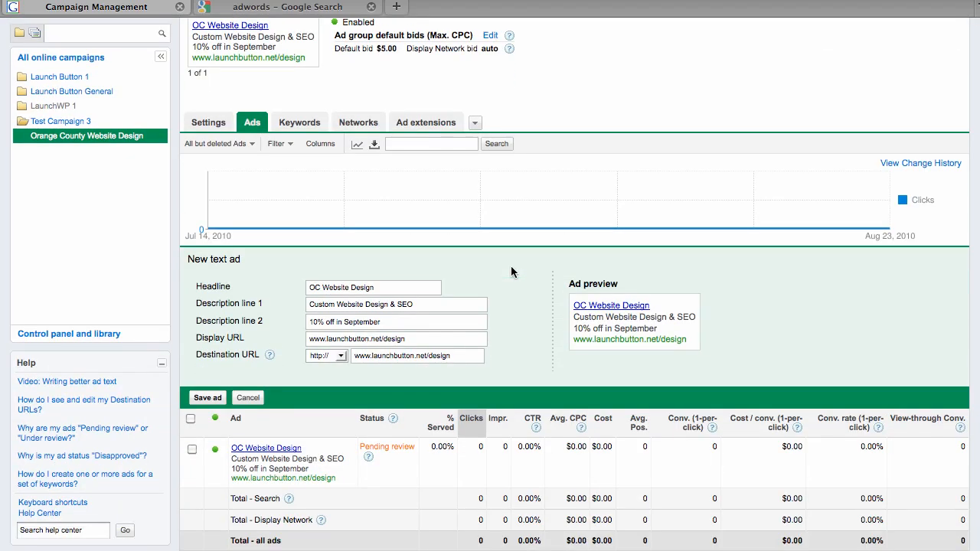
scroll("down", 3)
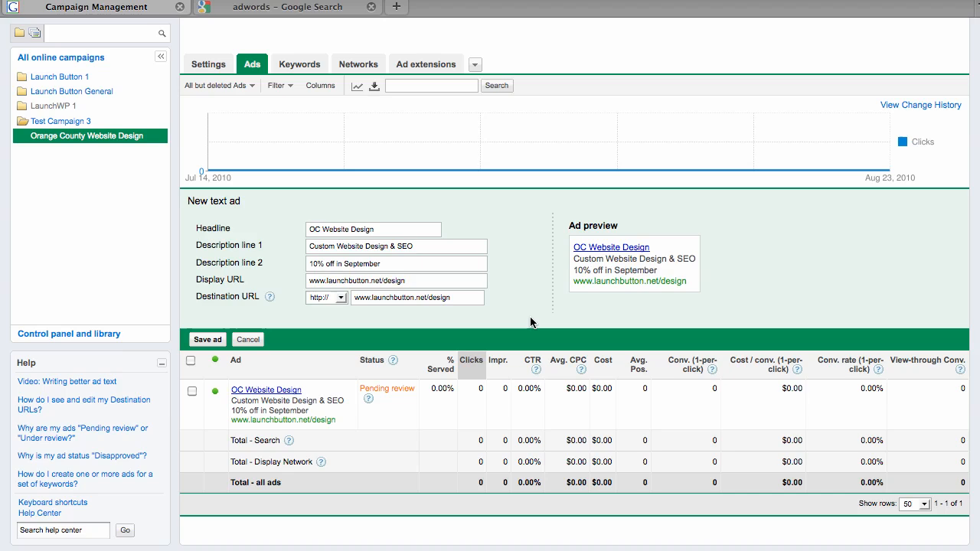
mouse_move(548, 259)
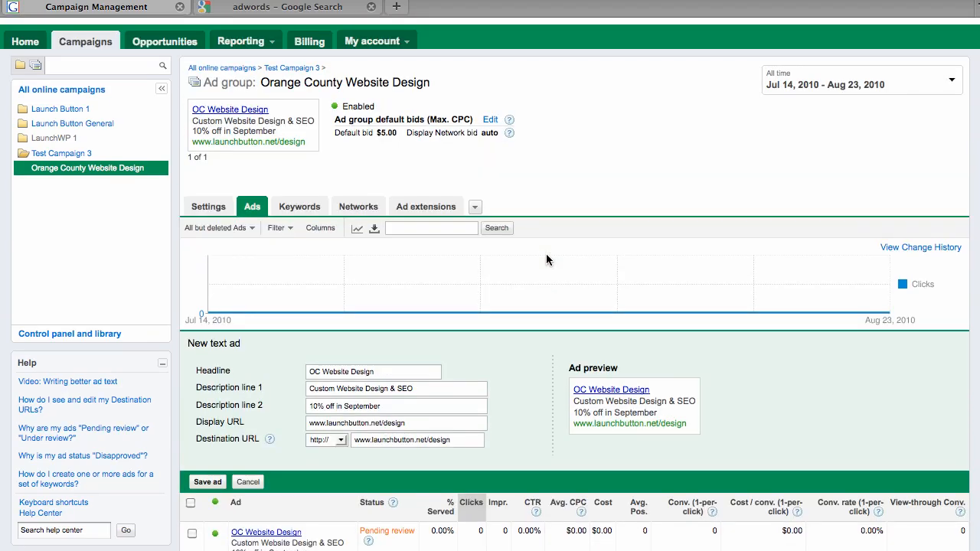
scroll("down", 3)
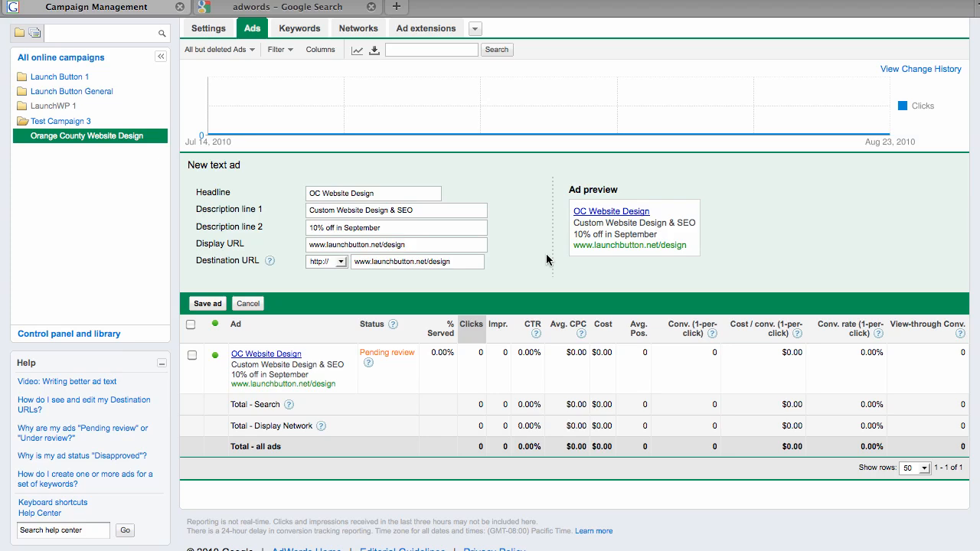